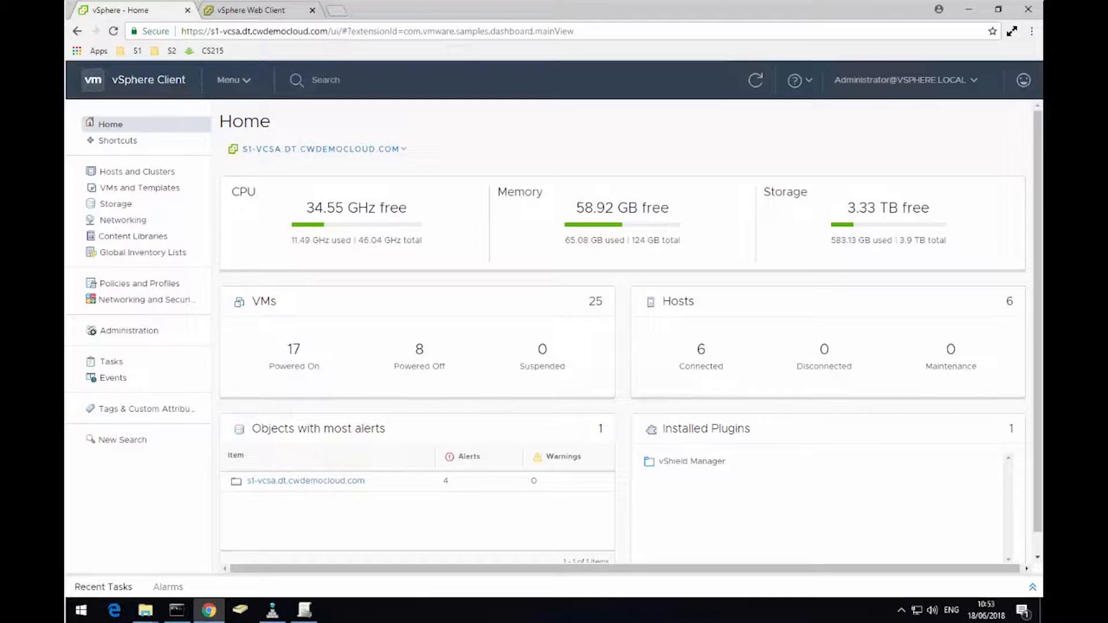
mouse_move(244, 86)
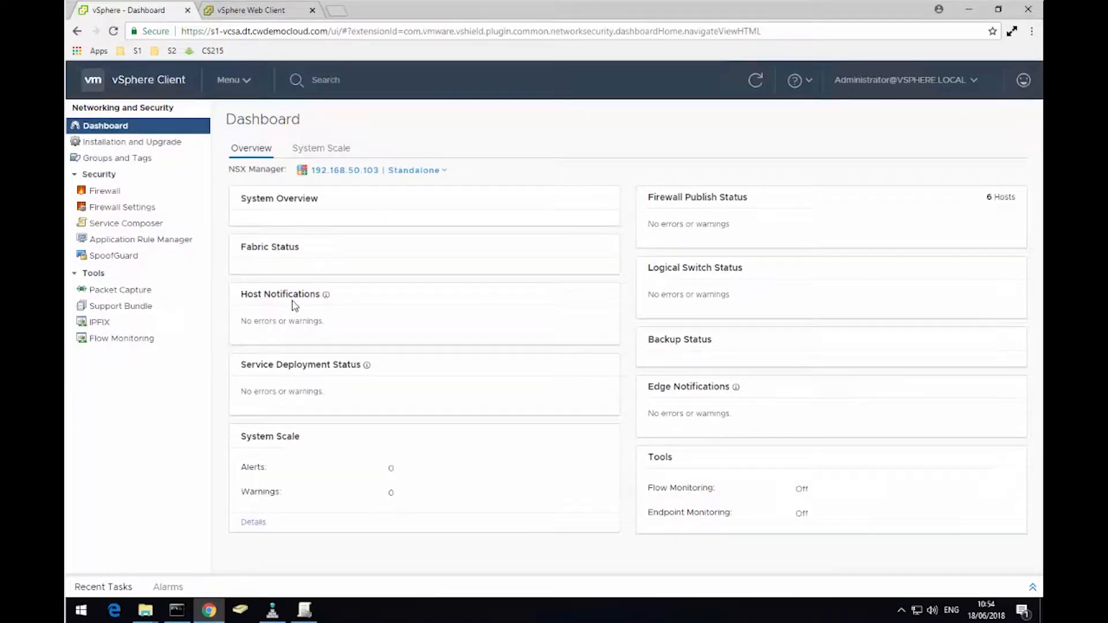
Show the Security Groups list under Groups and Tags.
left_click(115, 158)
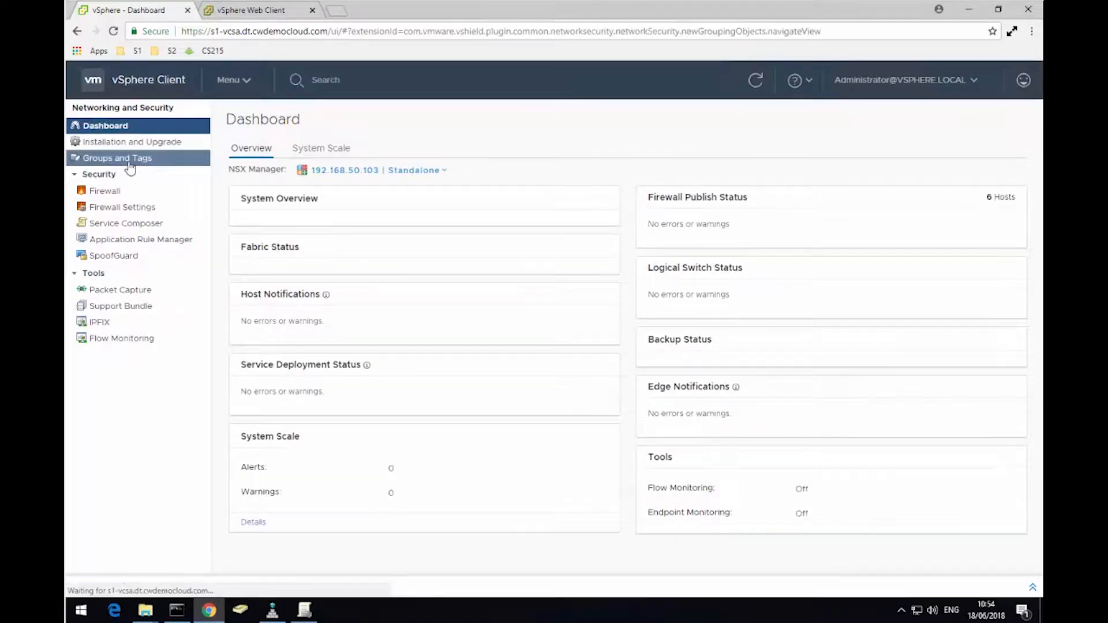
left_click(115, 157)
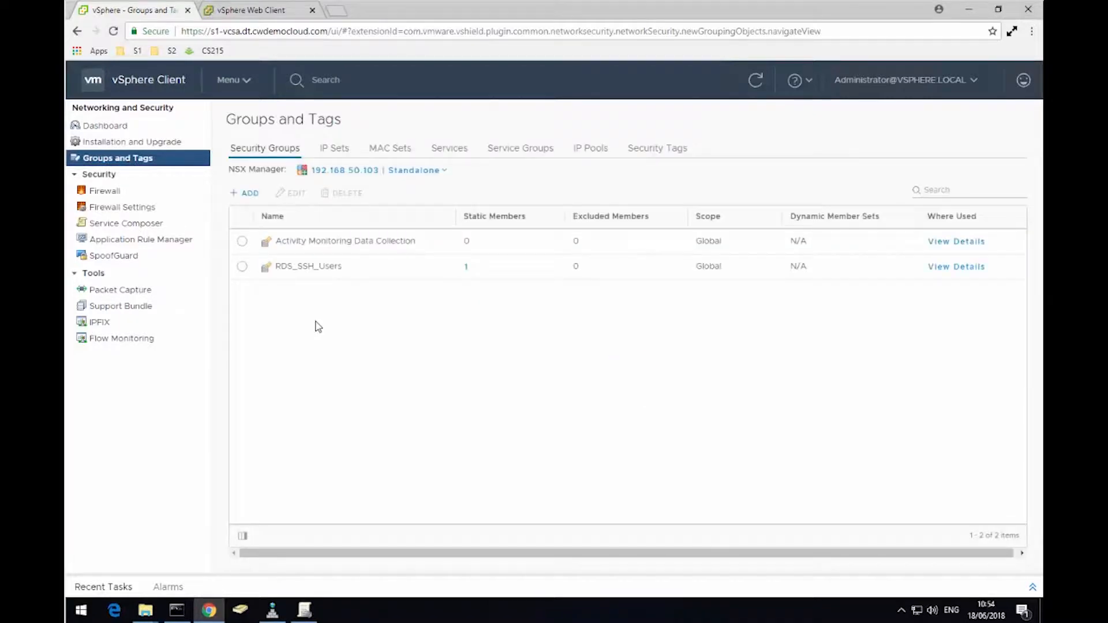
mouse_move(250, 201)
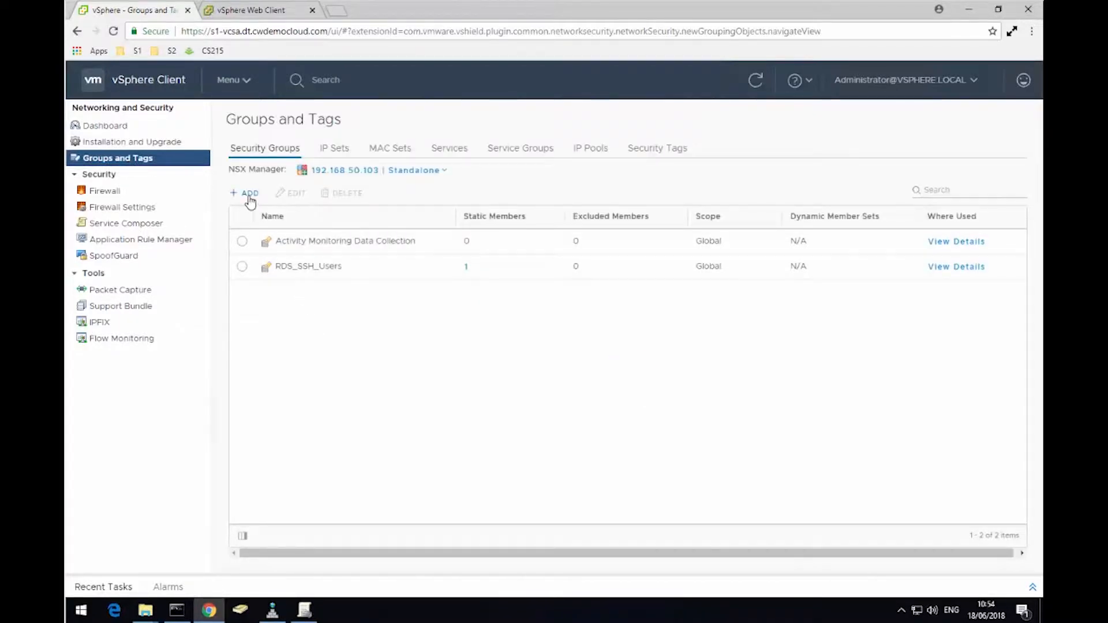
Add a new security group and name it 'NSX Demo VMs'.
left_click(245, 193)
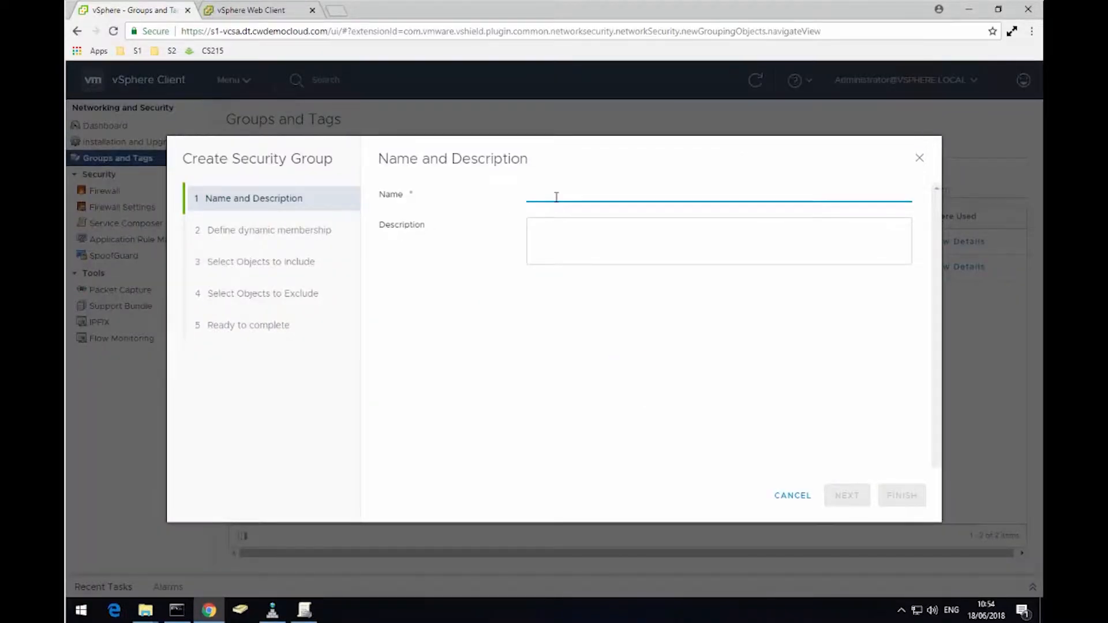
type("NSX")
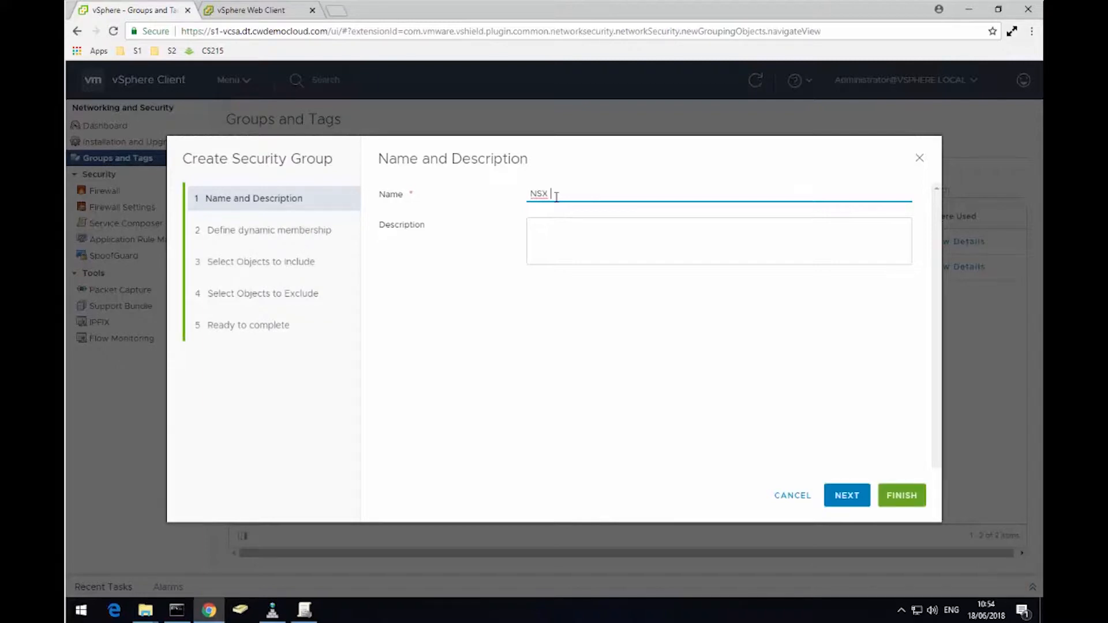
type("Demo")
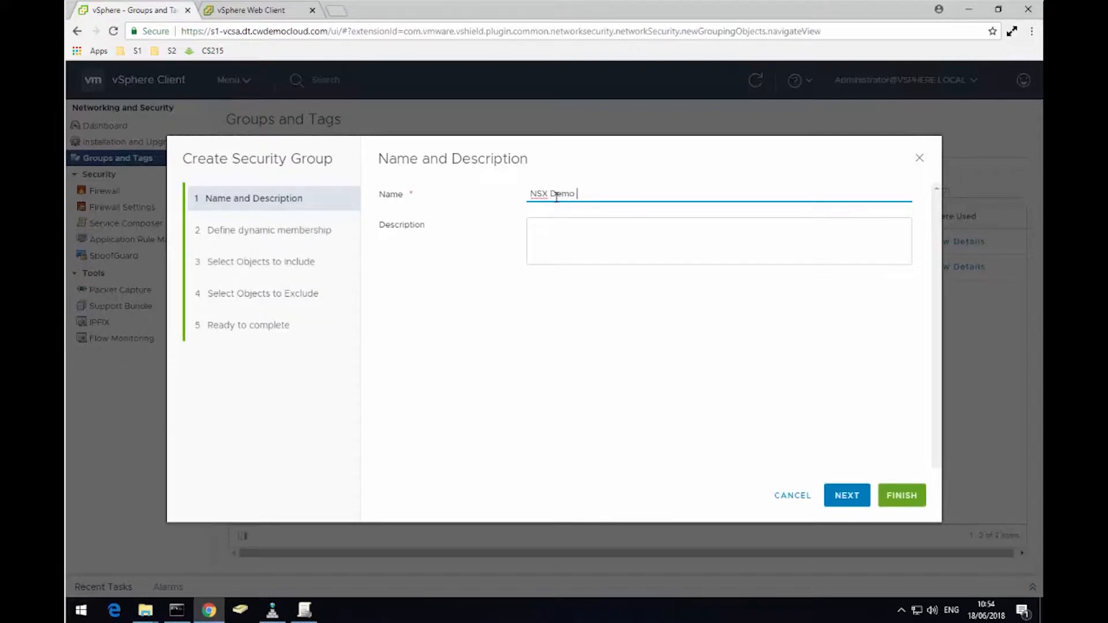
type("VMs")
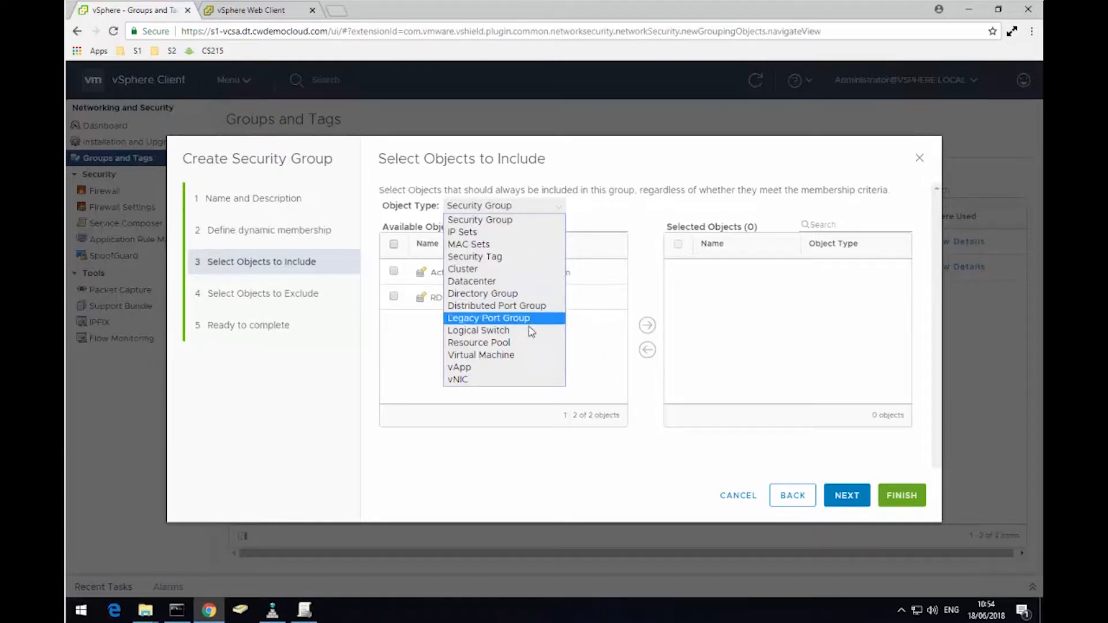
mouse_move(512, 359)
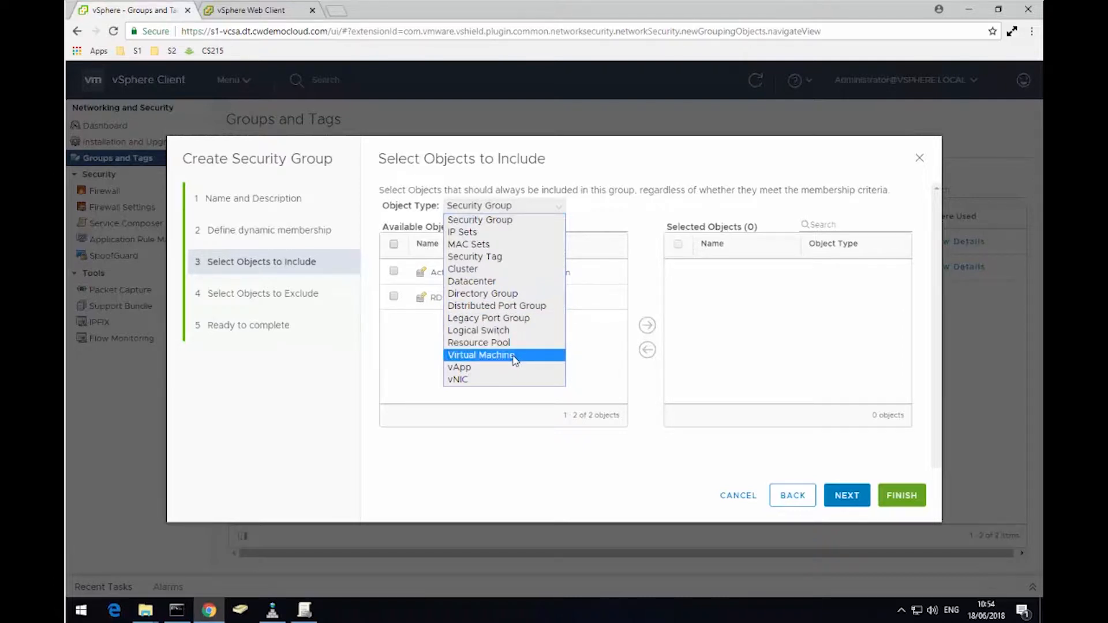
List Virtual Machine objects and filter the available VMs by 'VM'.
left_click(480, 356)
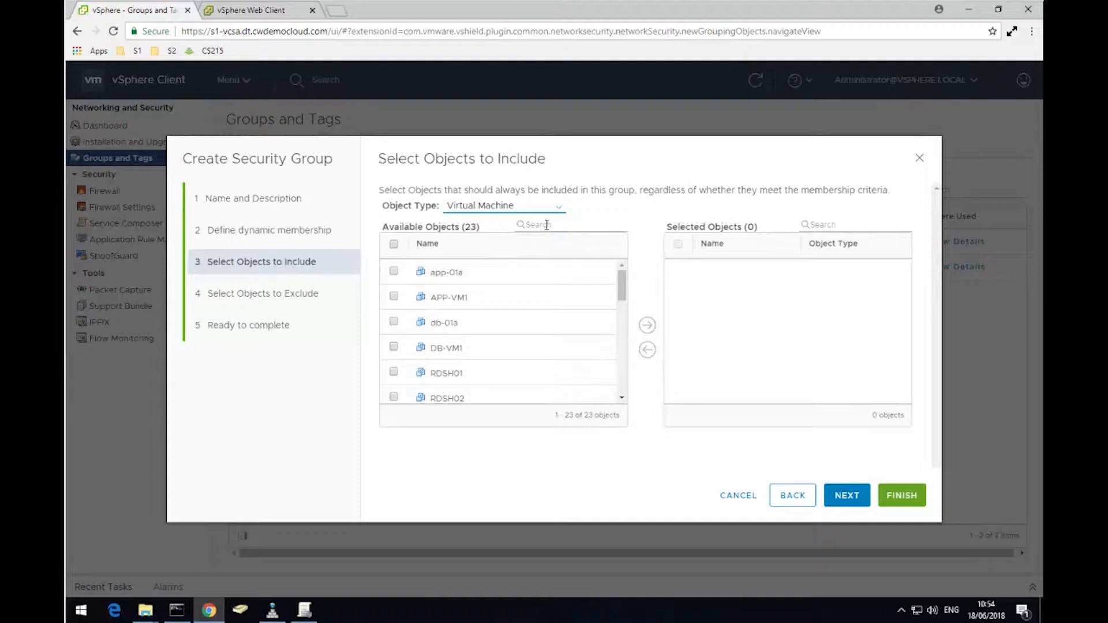
left_click(544, 223)
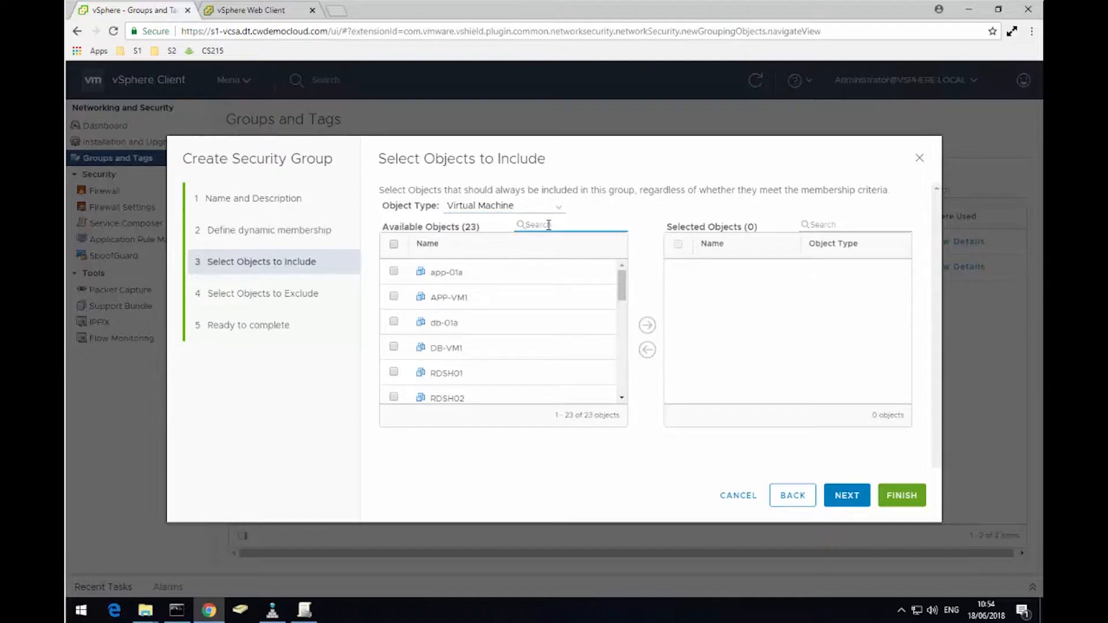
type("VM")
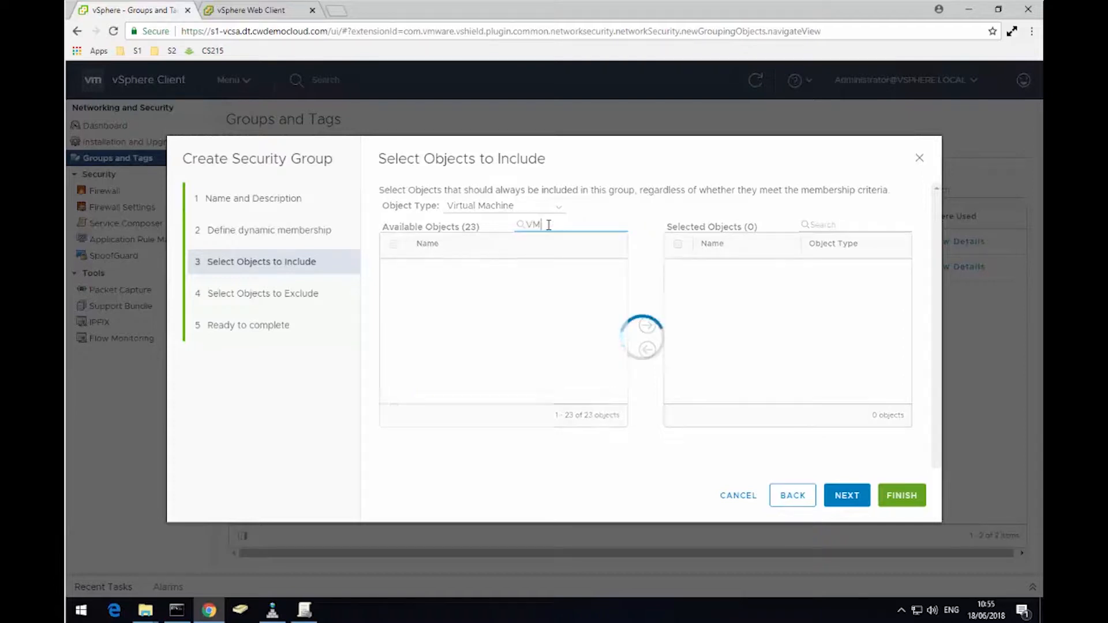
type("VM")
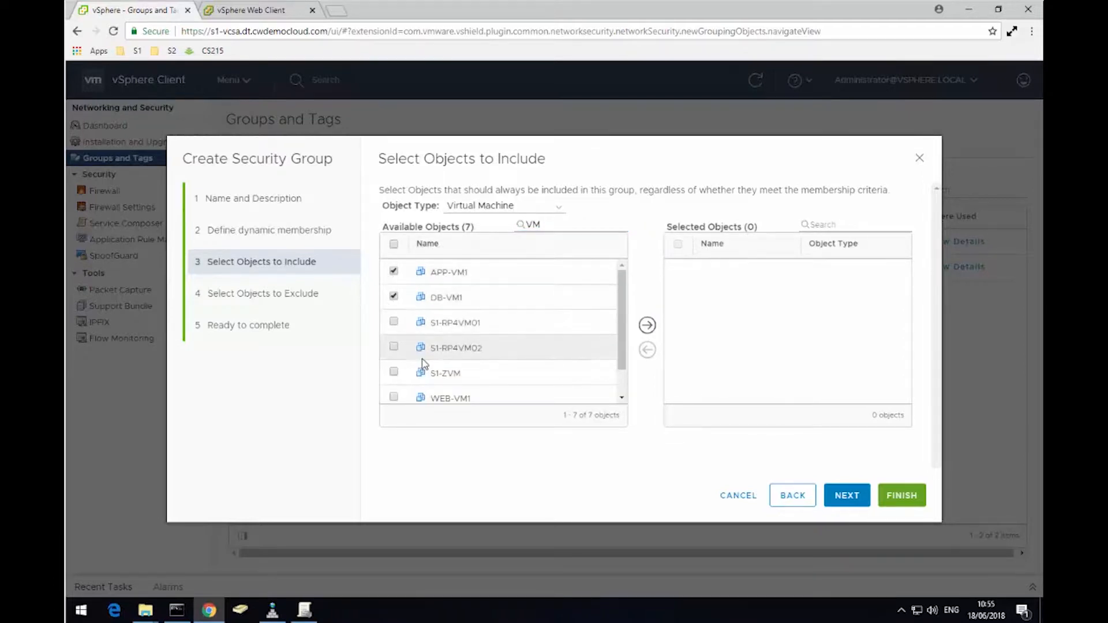
Include APP-VM1, DB-VM1, WEB-VM1 and WEB-VM2 as static members of the group.
left_click(393, 397)
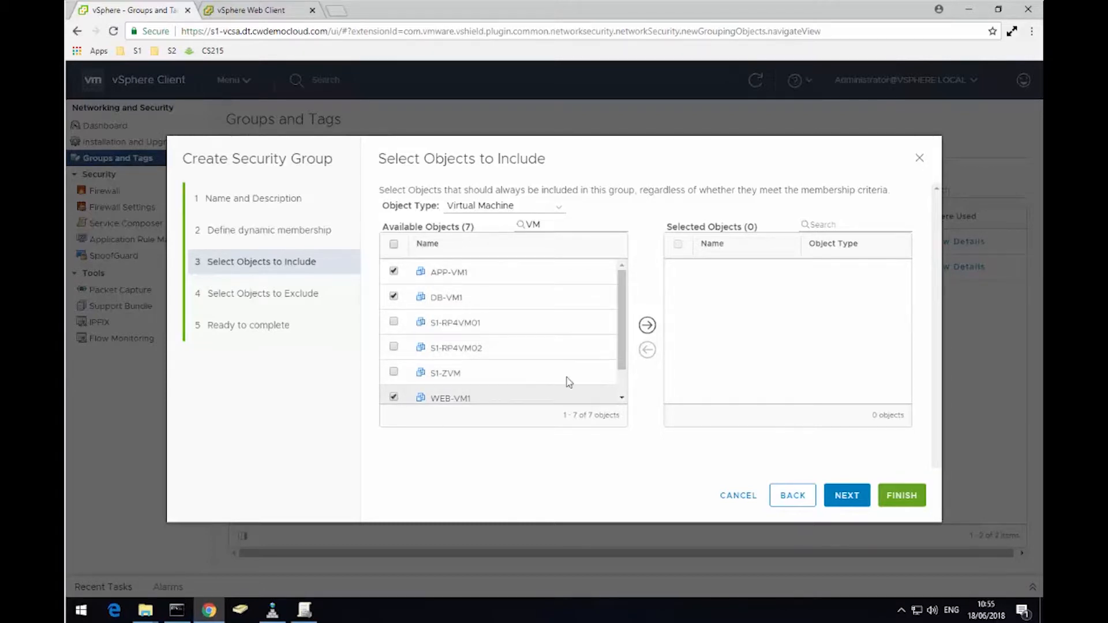
scroll("down", 3)
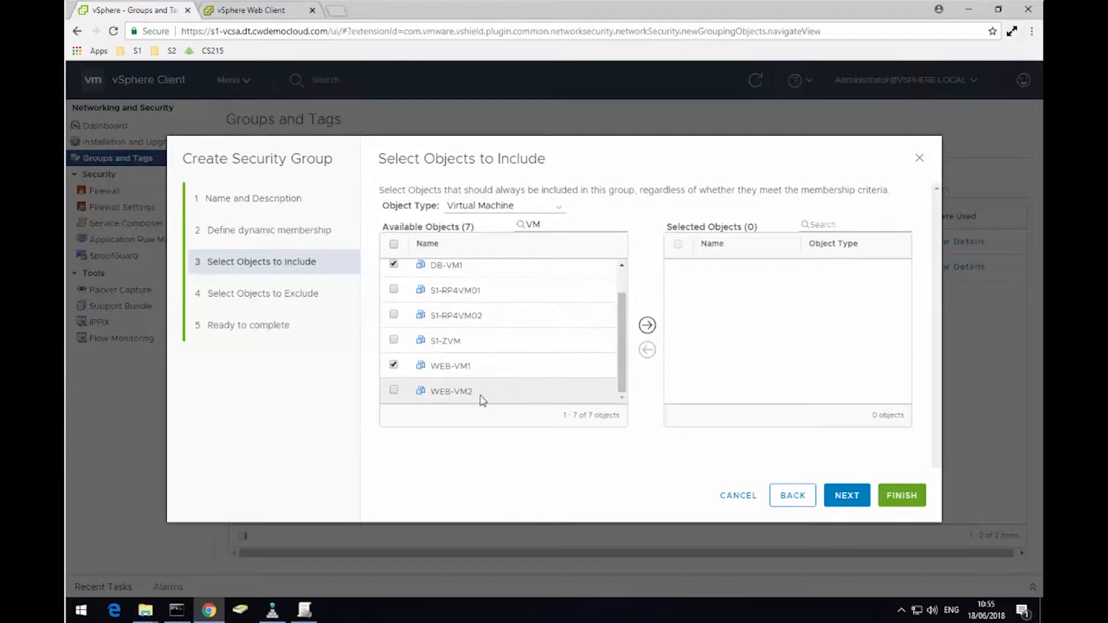
left_click(394, 390)
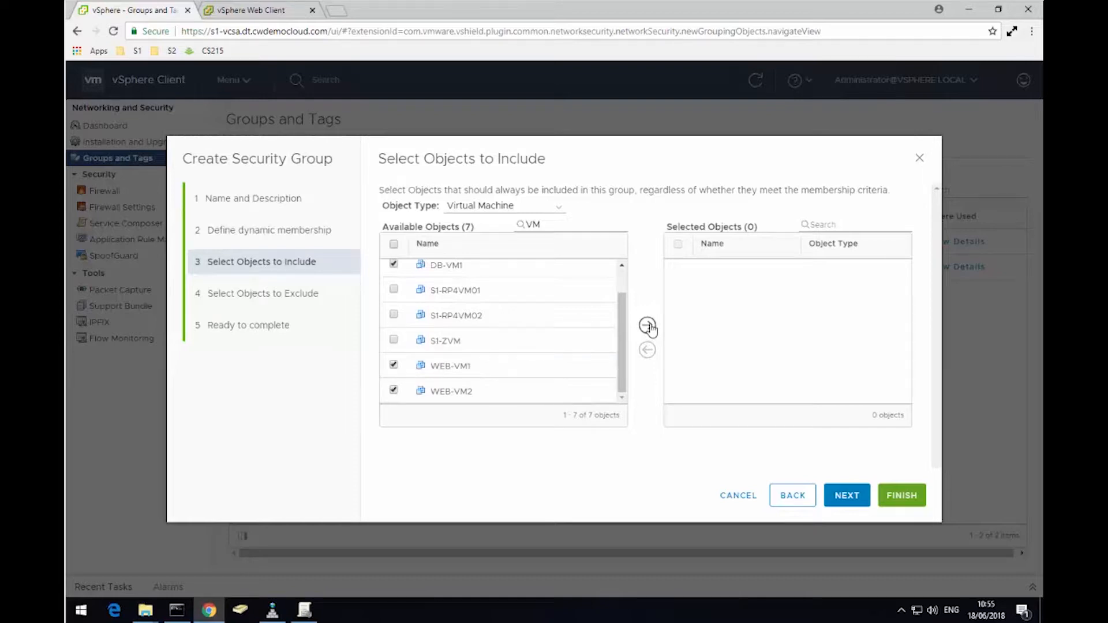
left_click(647, 326)
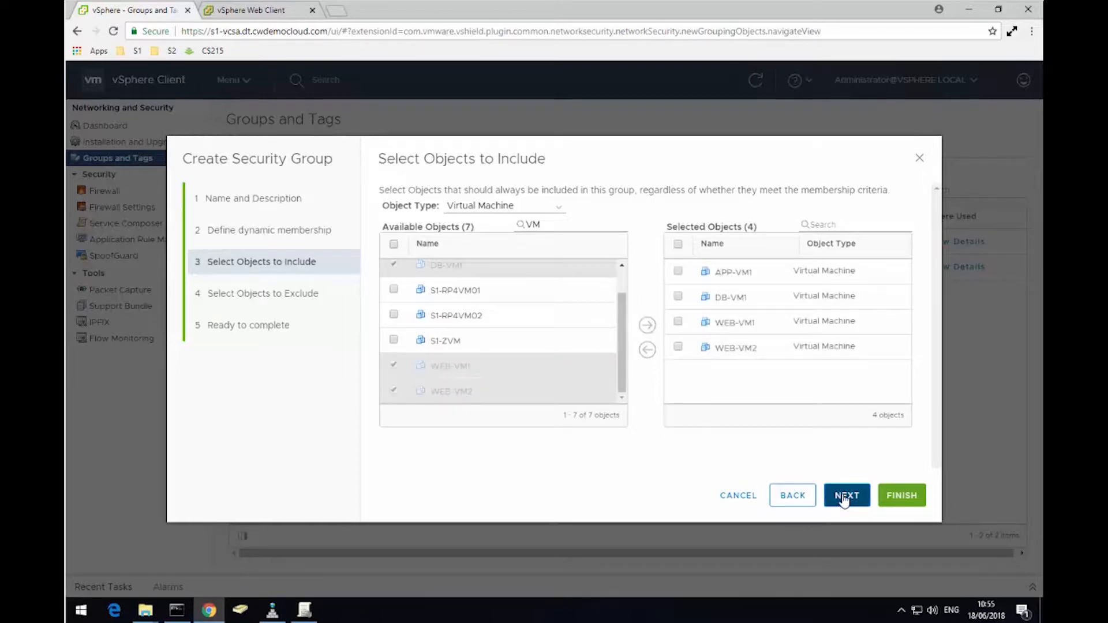
Skip exclusions, review the included objects and finish creating 'NSX Demo VMs' with 4 static members.
left_click(847, 495)
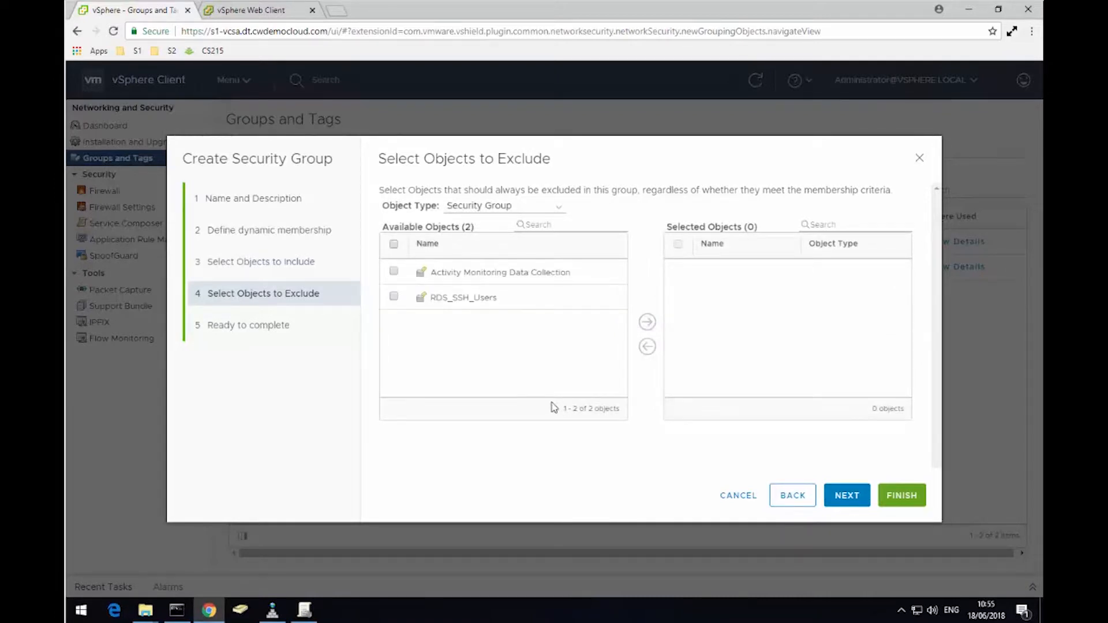
mouse_move(545, 481)
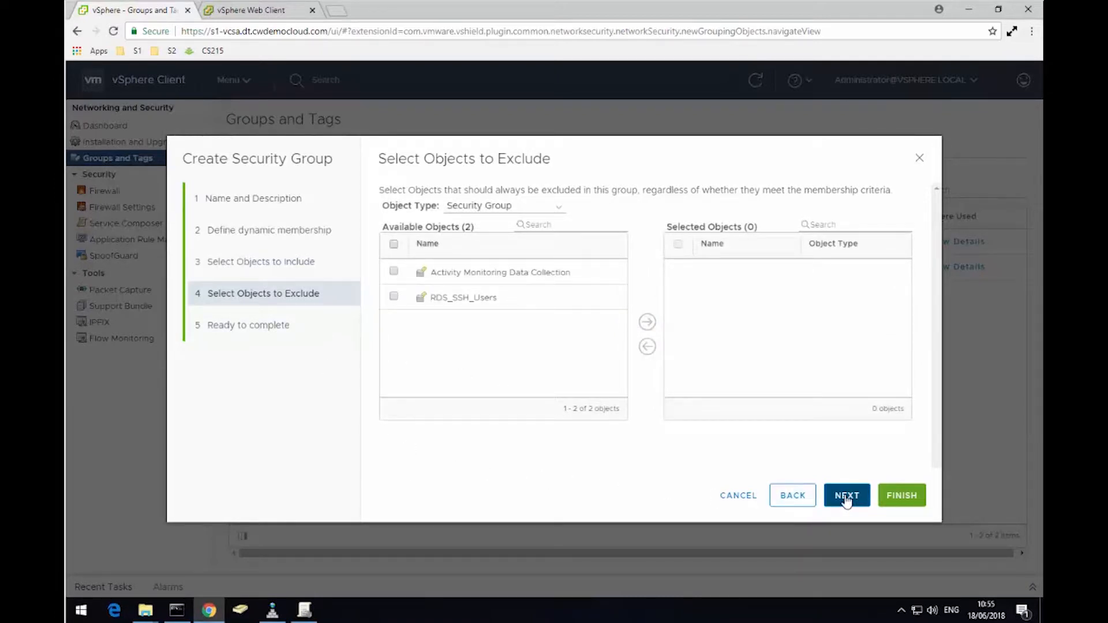
left_click(847, 495)
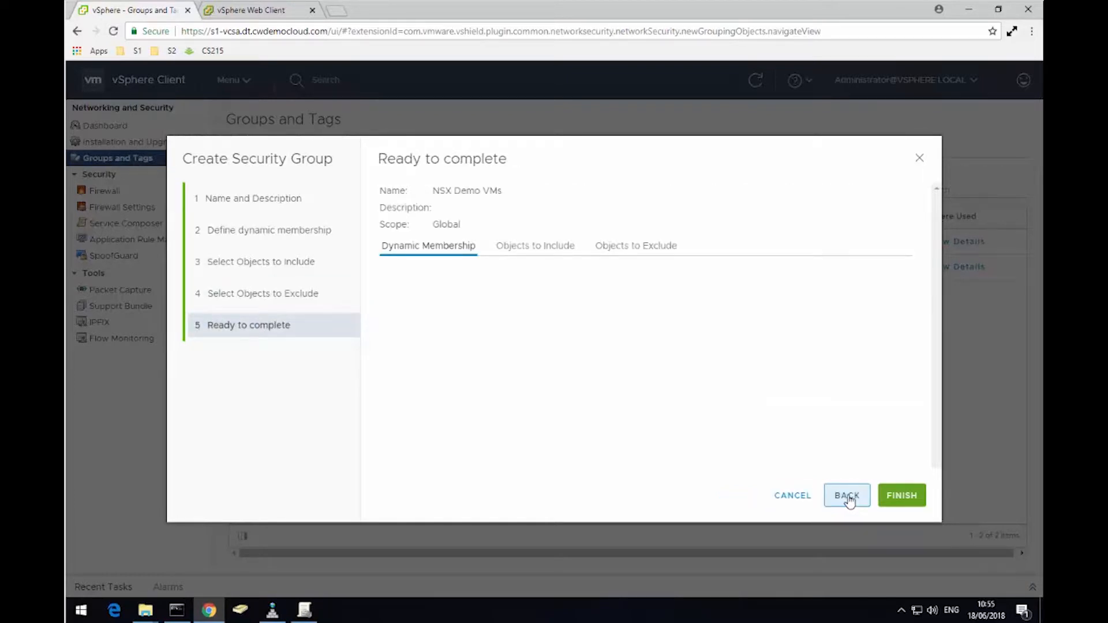
left_click(536, 245)
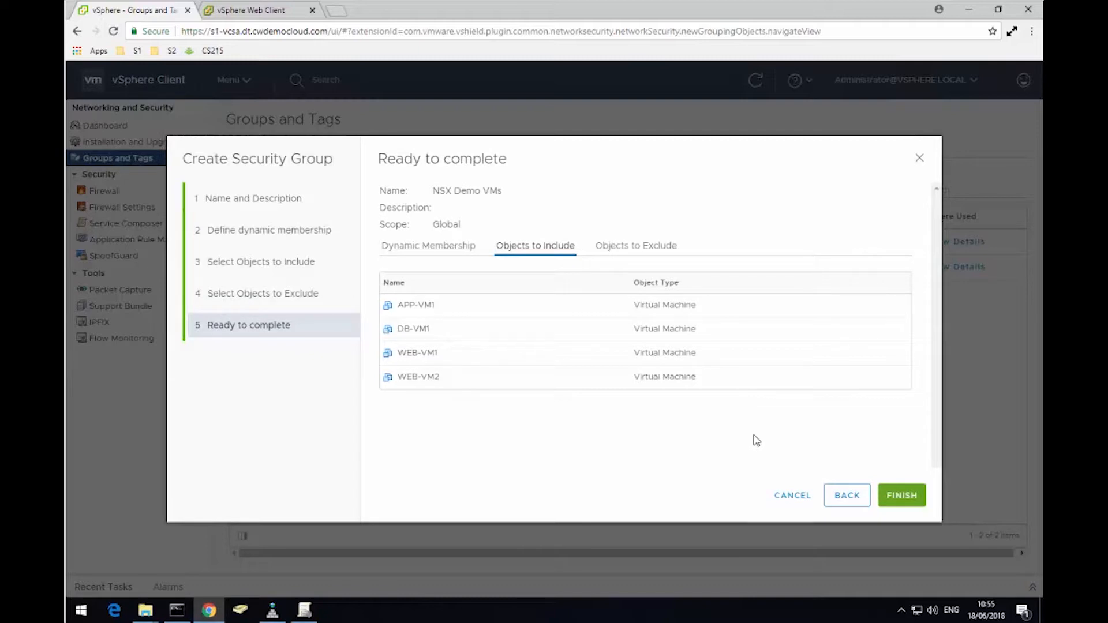
left_click(901, 496)
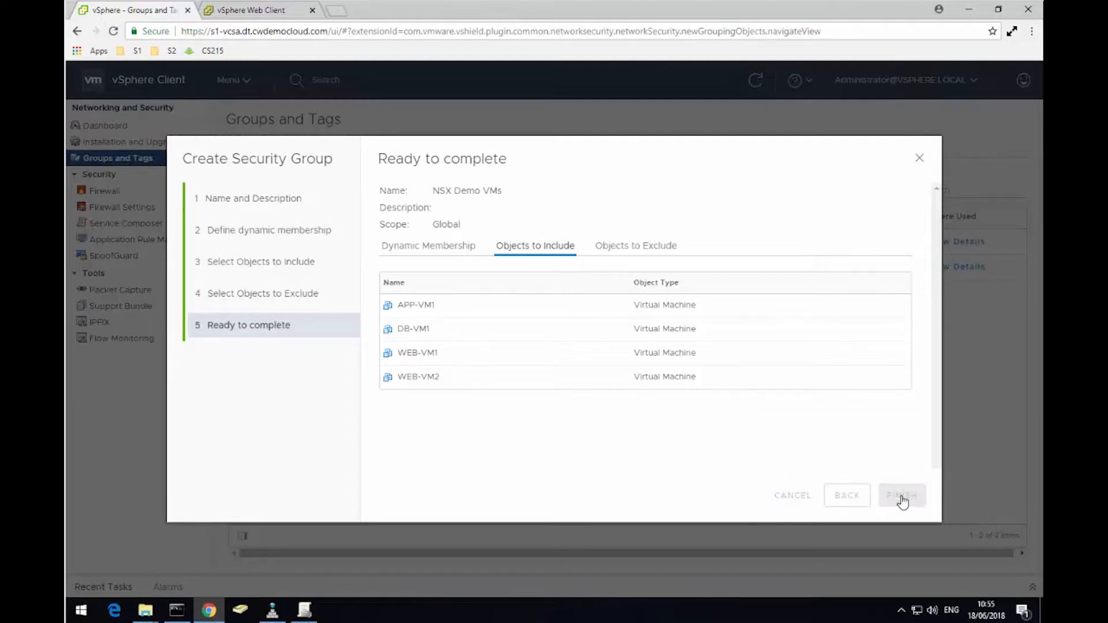
left_click(902, 495)
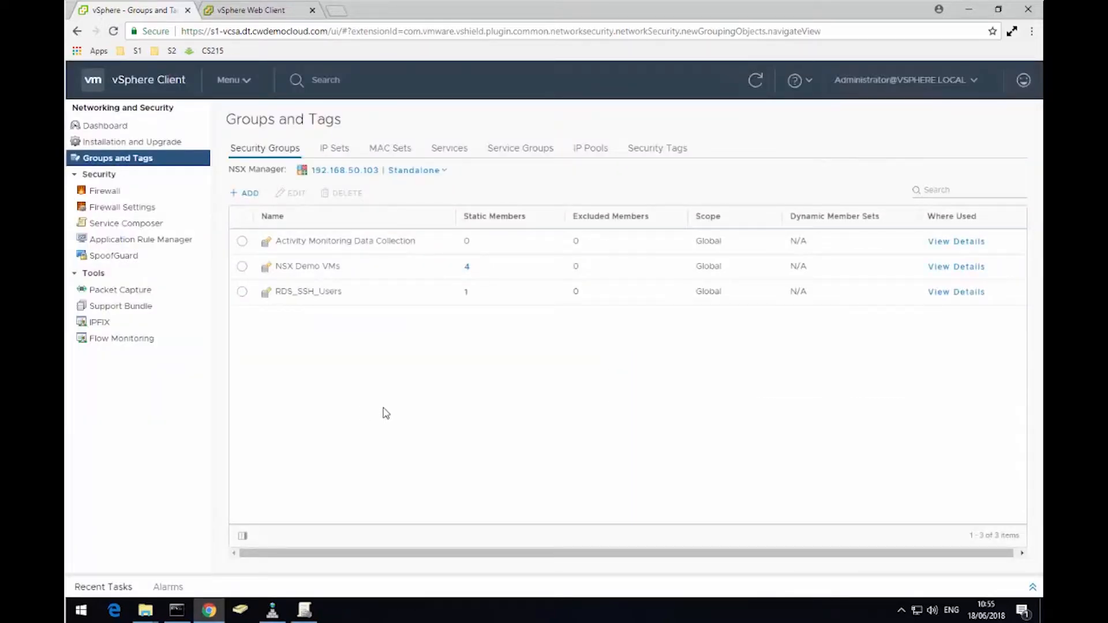
mouse_move(381, 275)
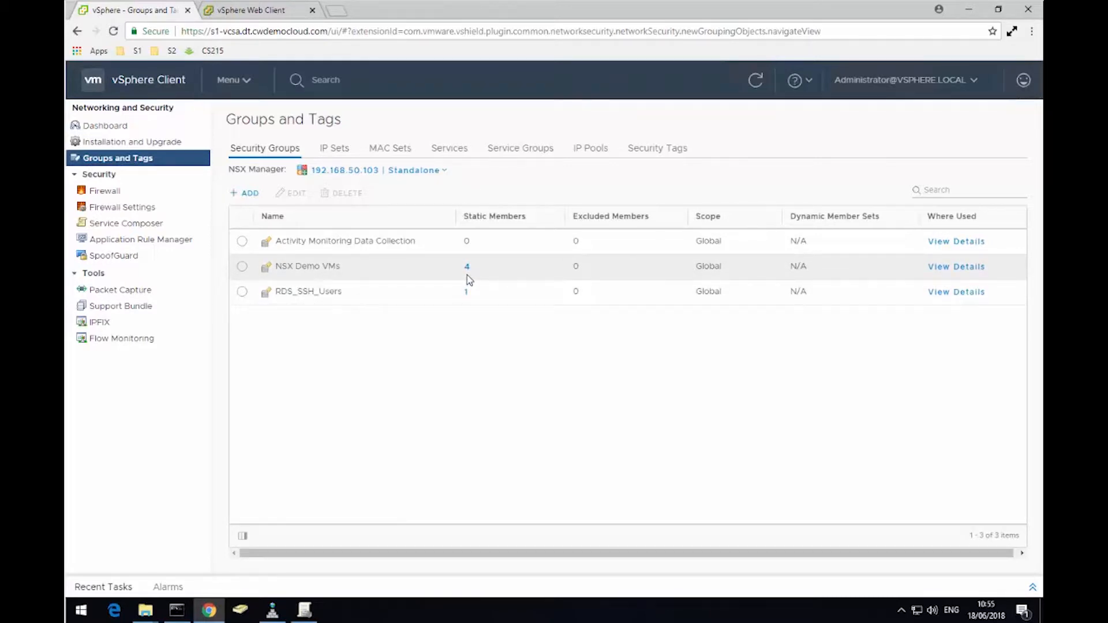
Start the Create Security Group wizard for another group.
left_click(245, 192)
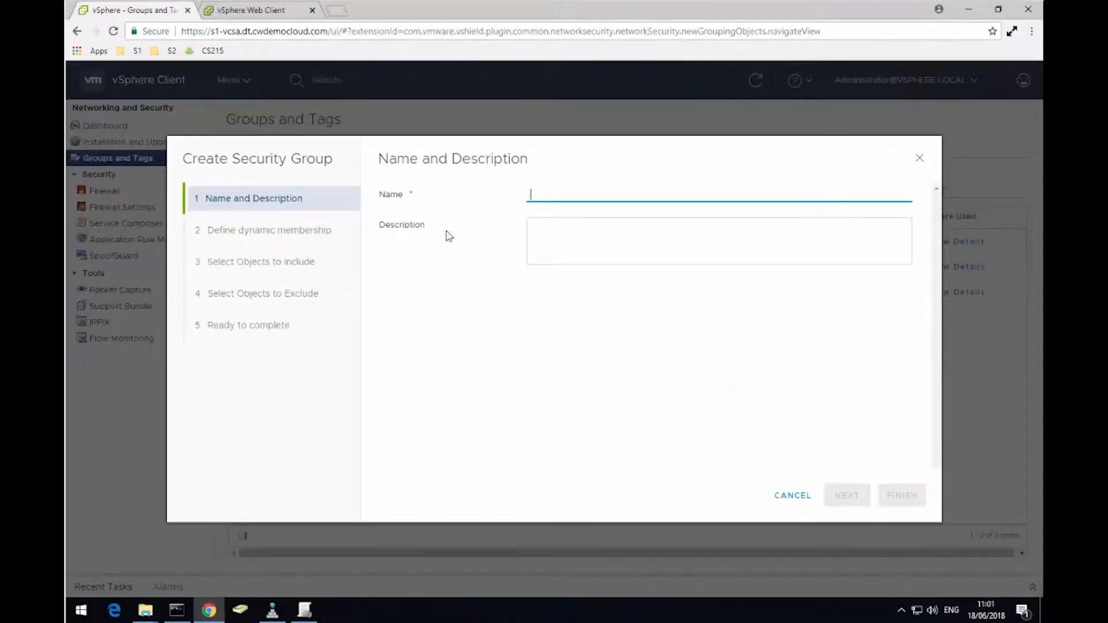
Name the group 'Web VMs' with dynamic criterion VM Name Contains 'WEB'.
type("w")
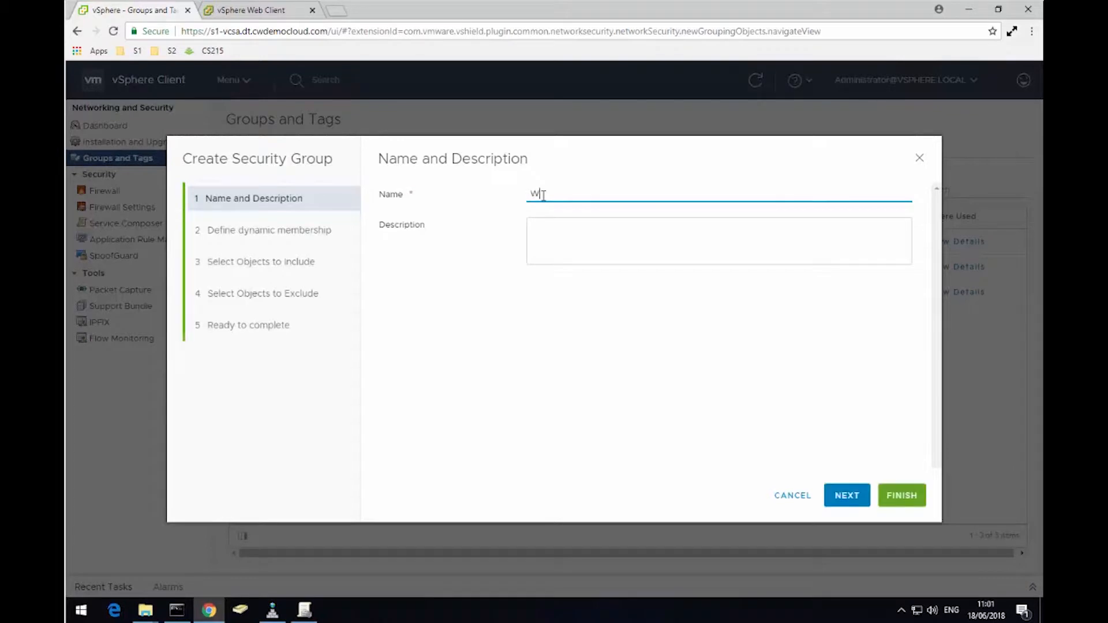
type("eb VMs")
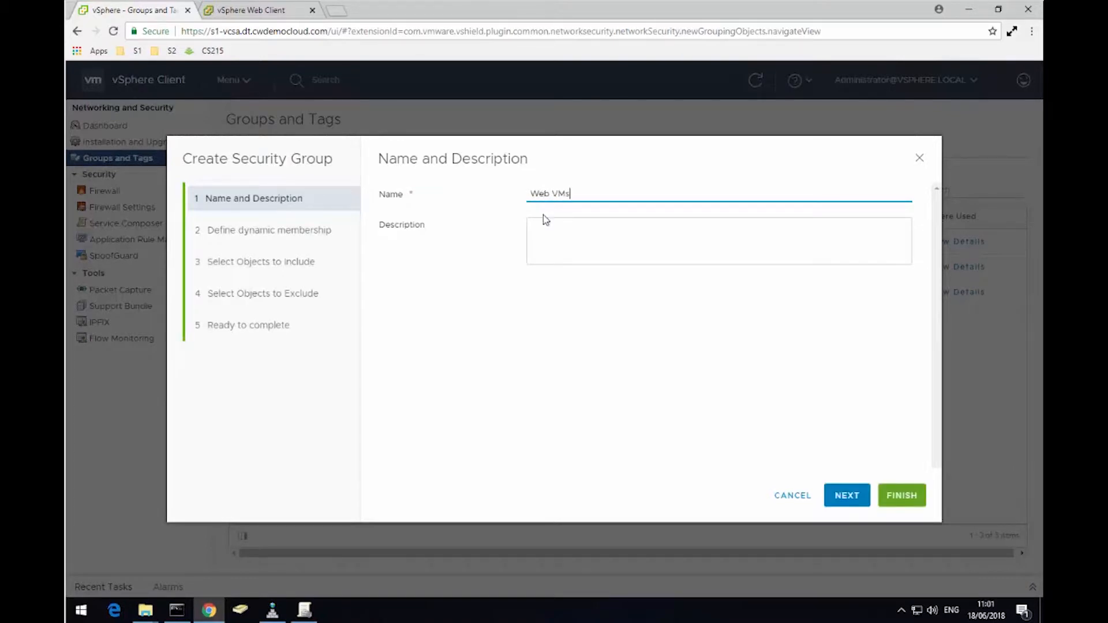
left_click(848, 495)
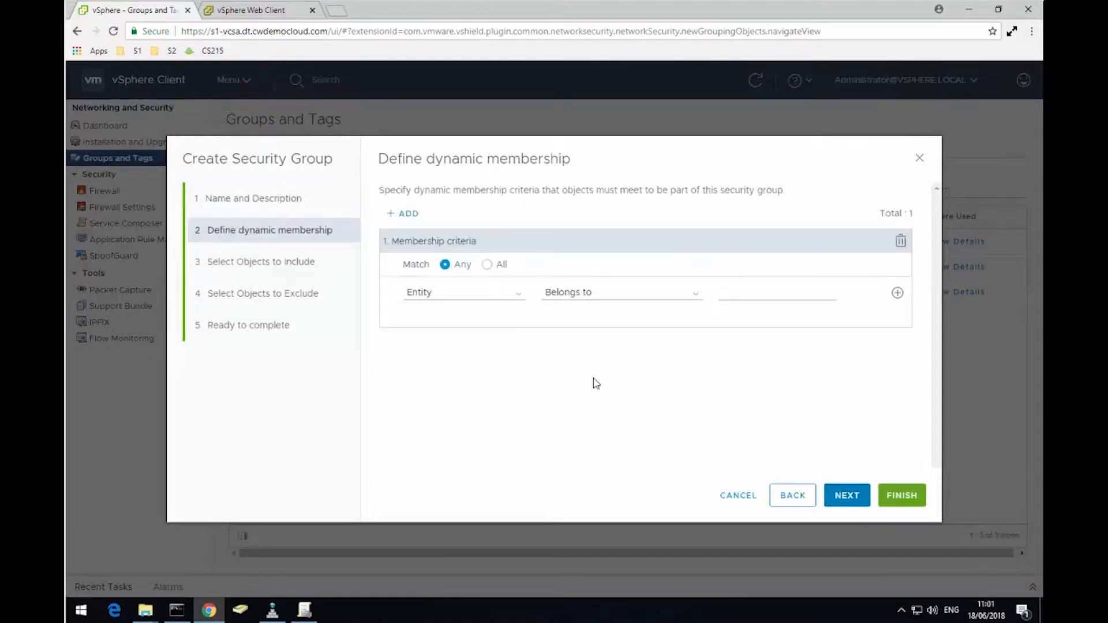
left_click(463, 292)
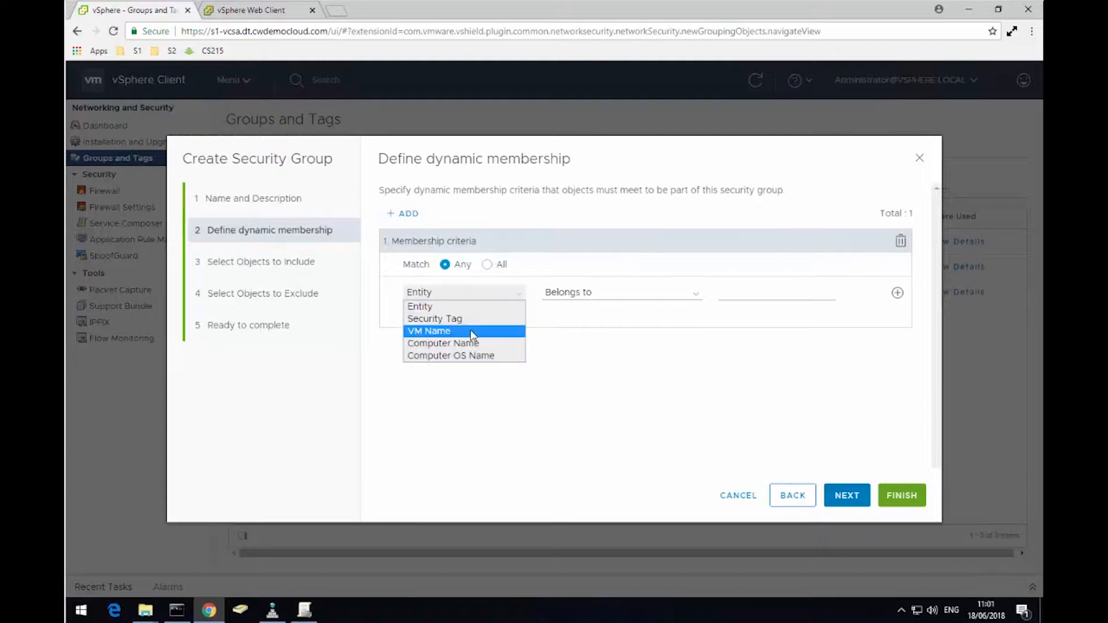
left_click(430, 330)
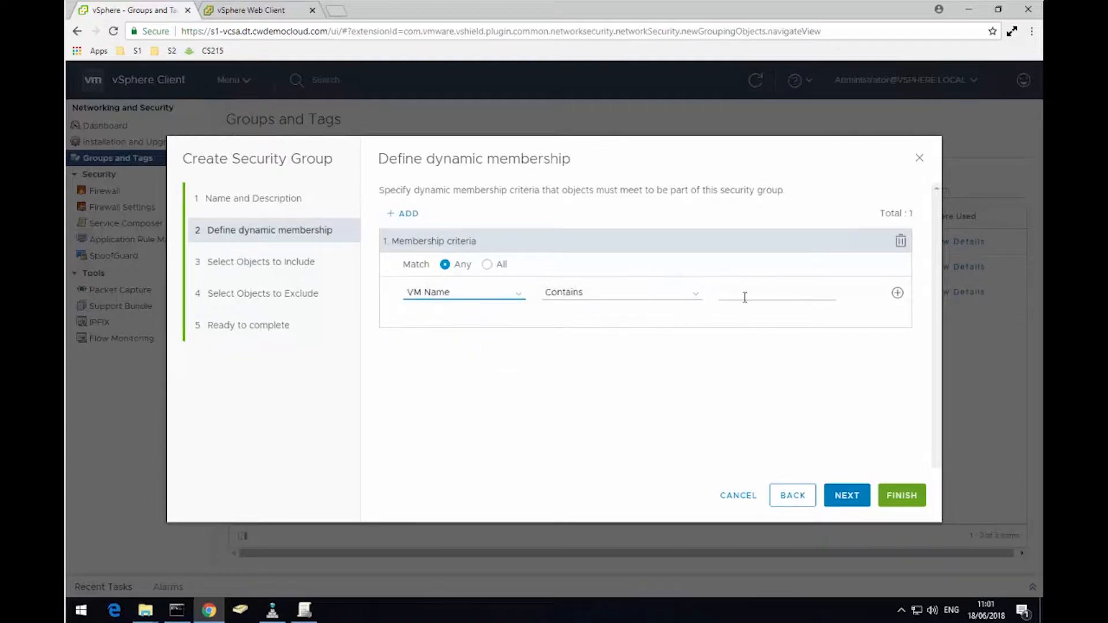
left_click(620, 292)
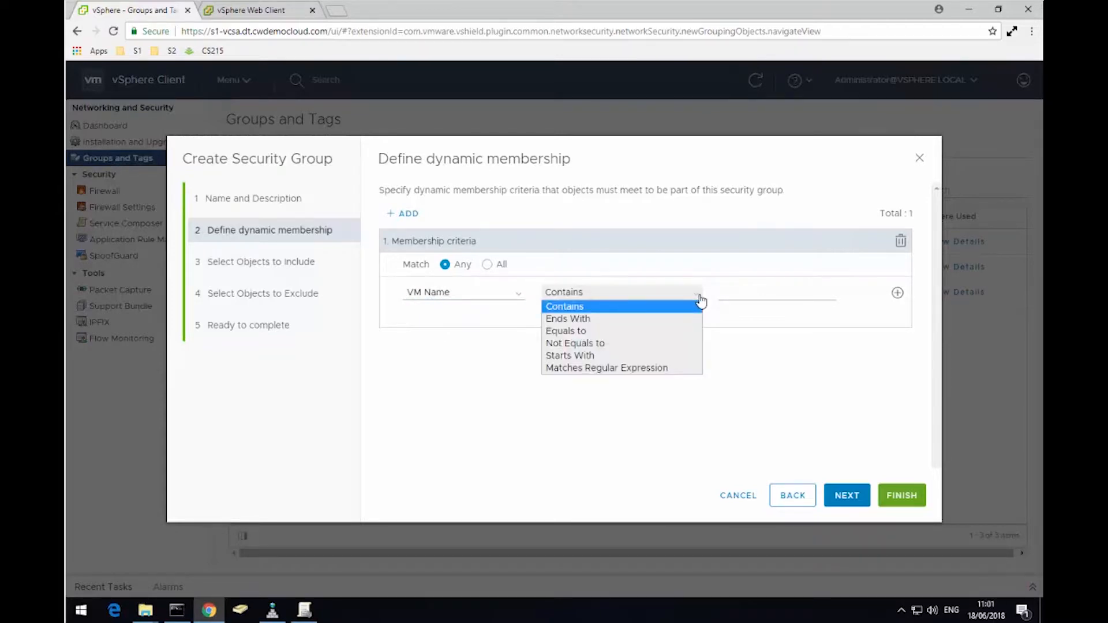
left_click(564, 307)
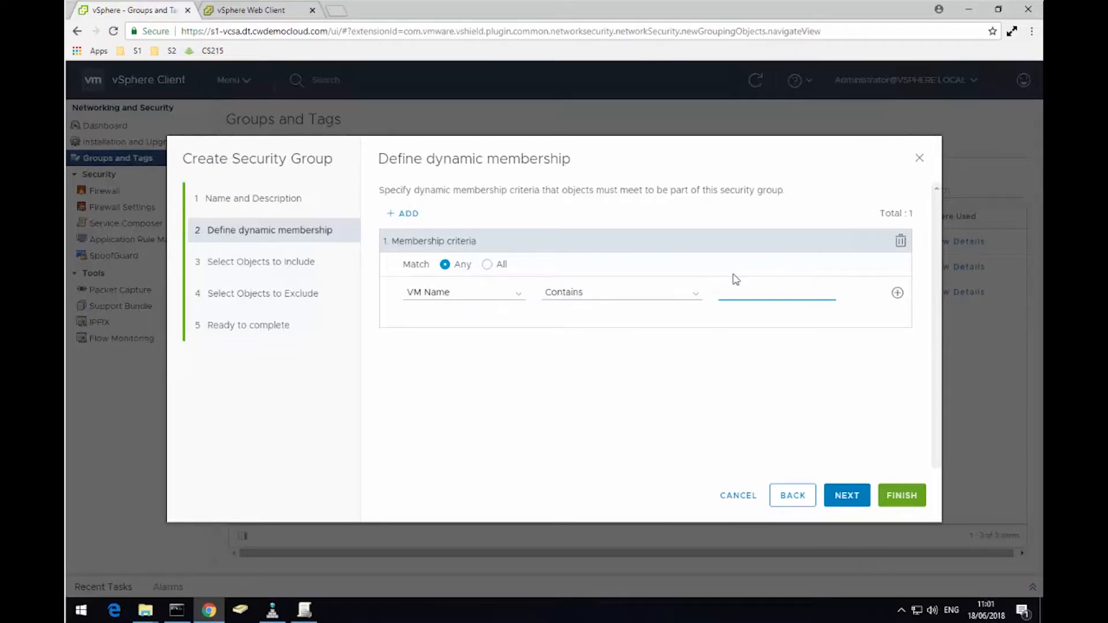
type("WEB")
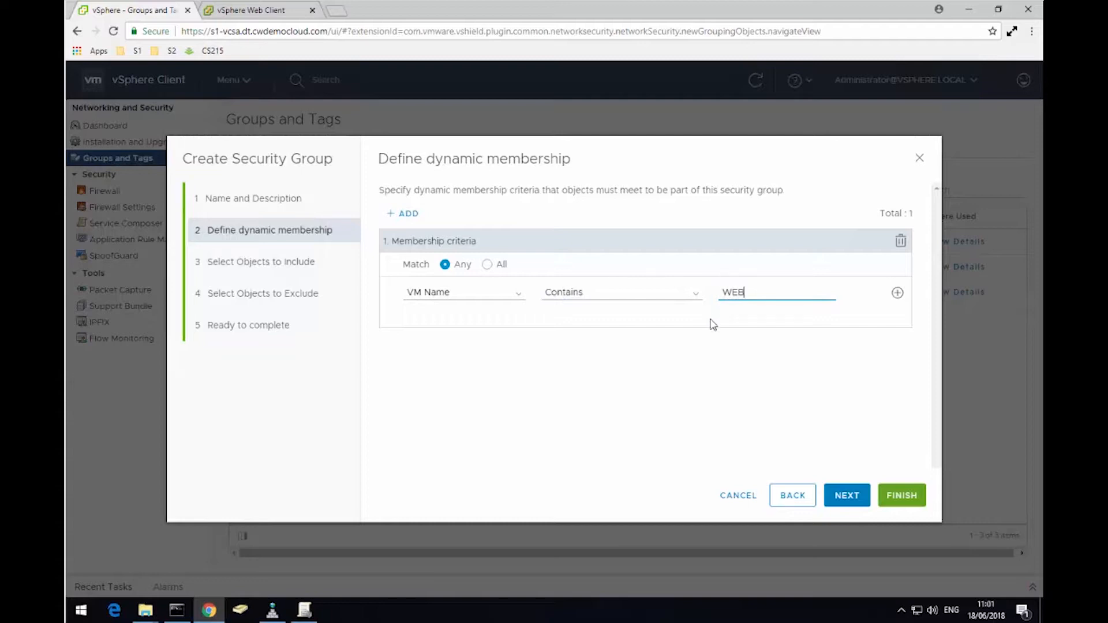
Skip include and exclude objects and finish creating the 'Web VMs' group.
left_click(847, 495)
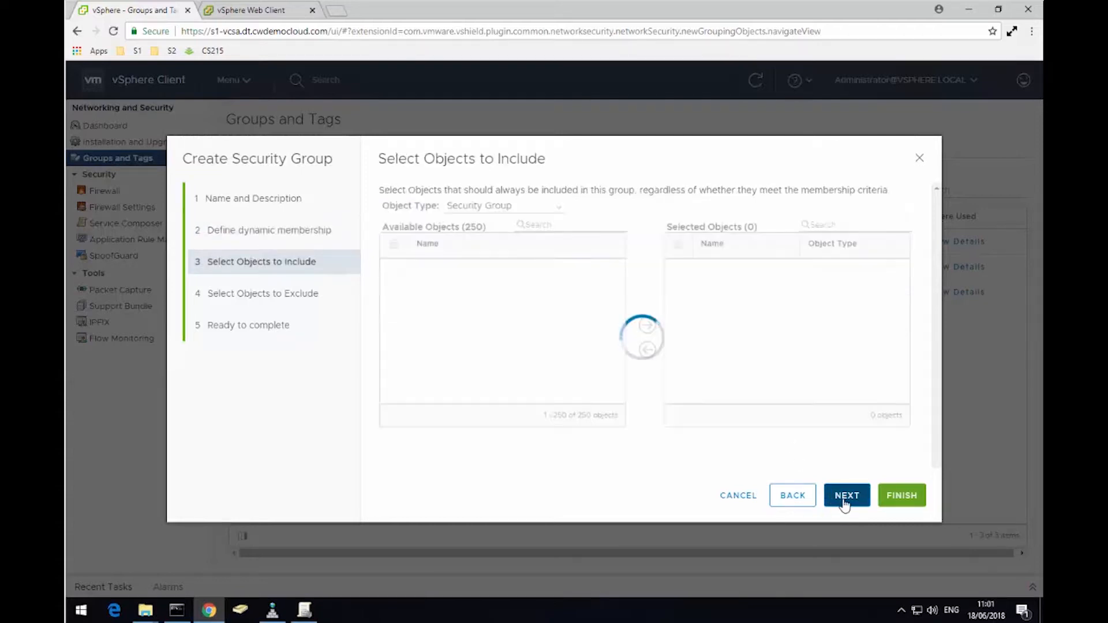
left_click(847, 495)
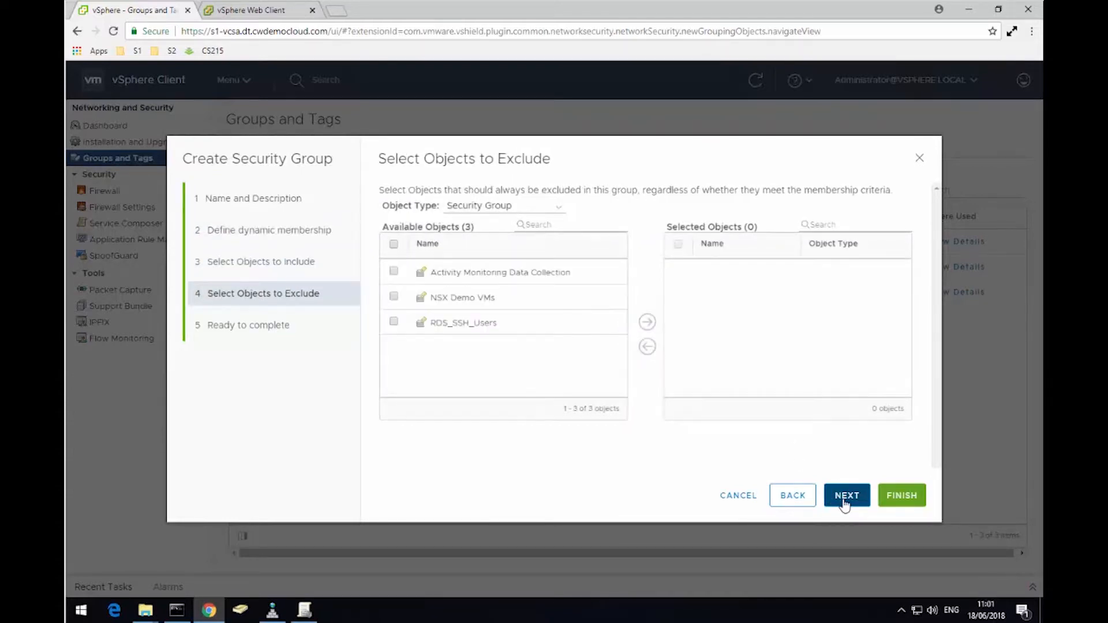
left_click(848, 495)
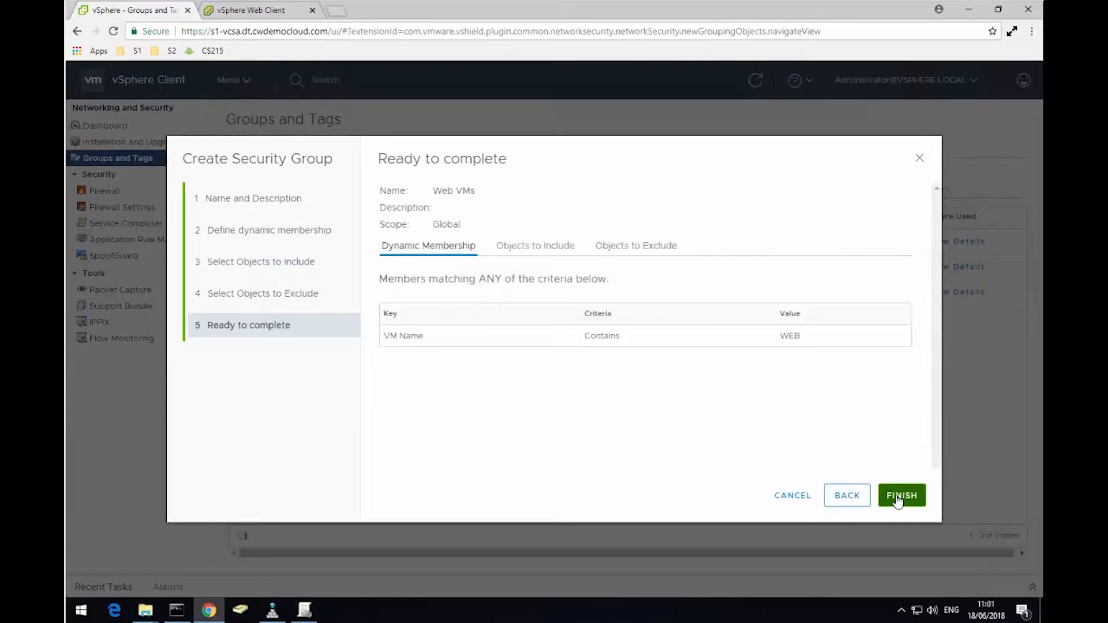
left_click(901, 496)
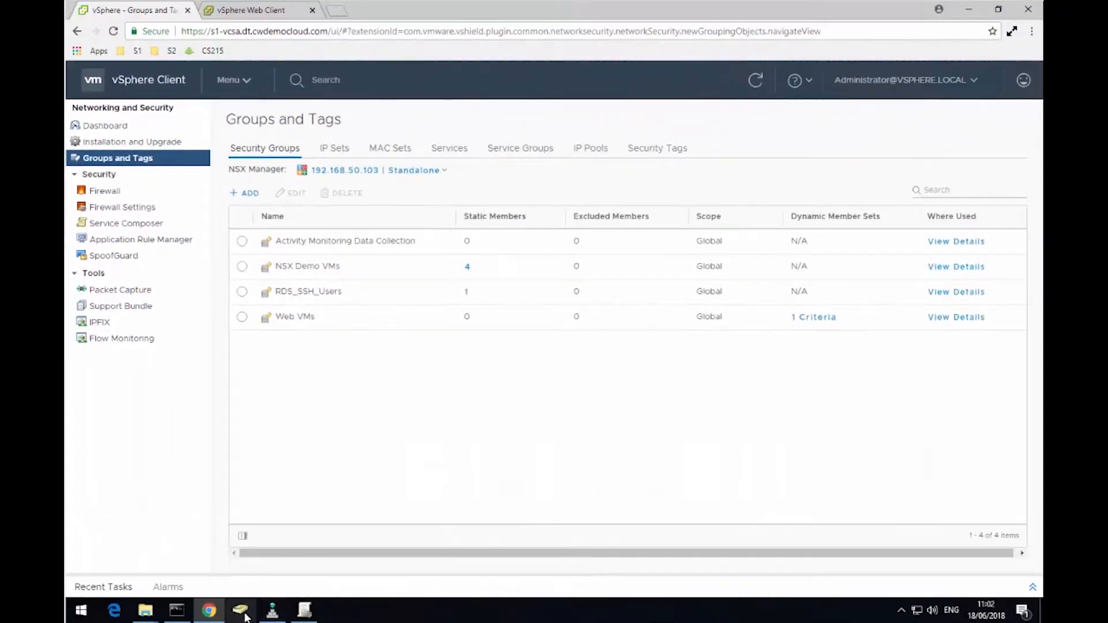
left_click(240, 610)
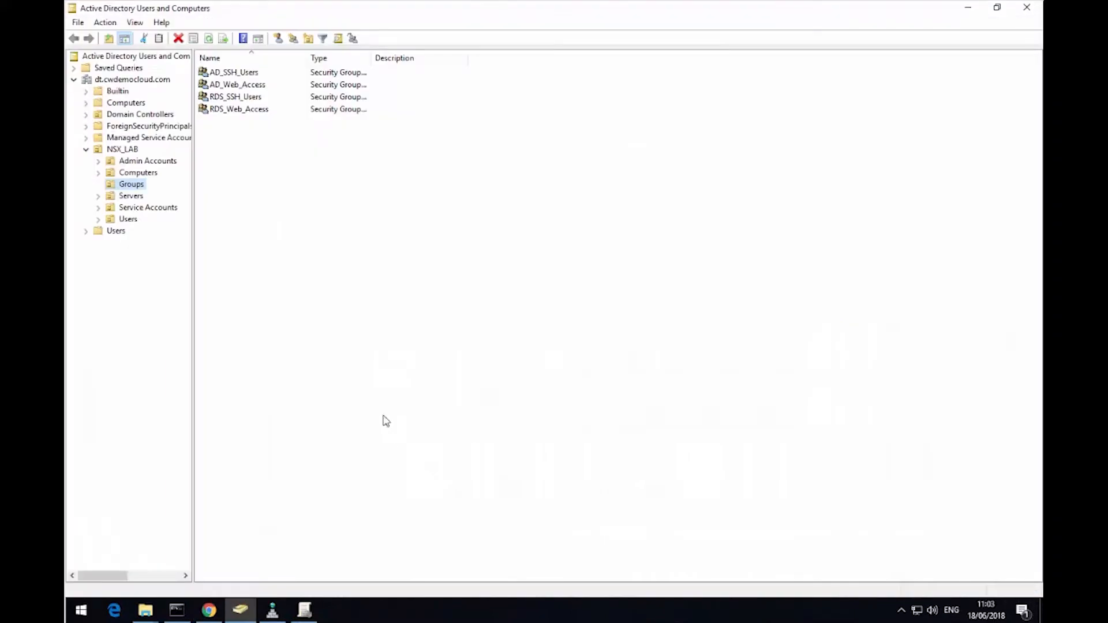
left_click(232, 71)
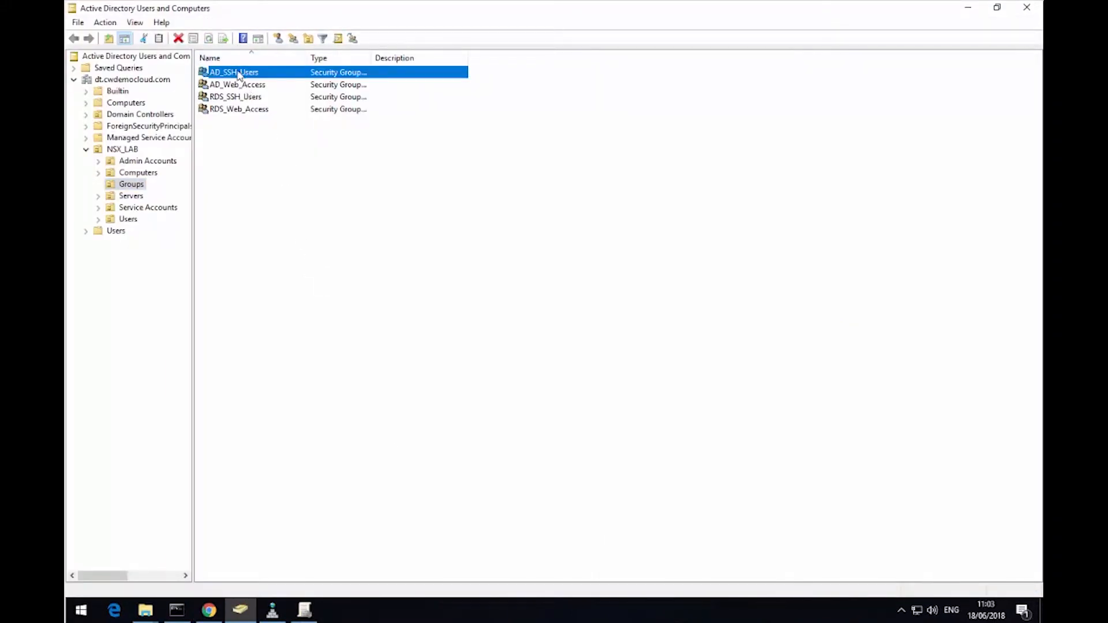
double_click(233, 71)
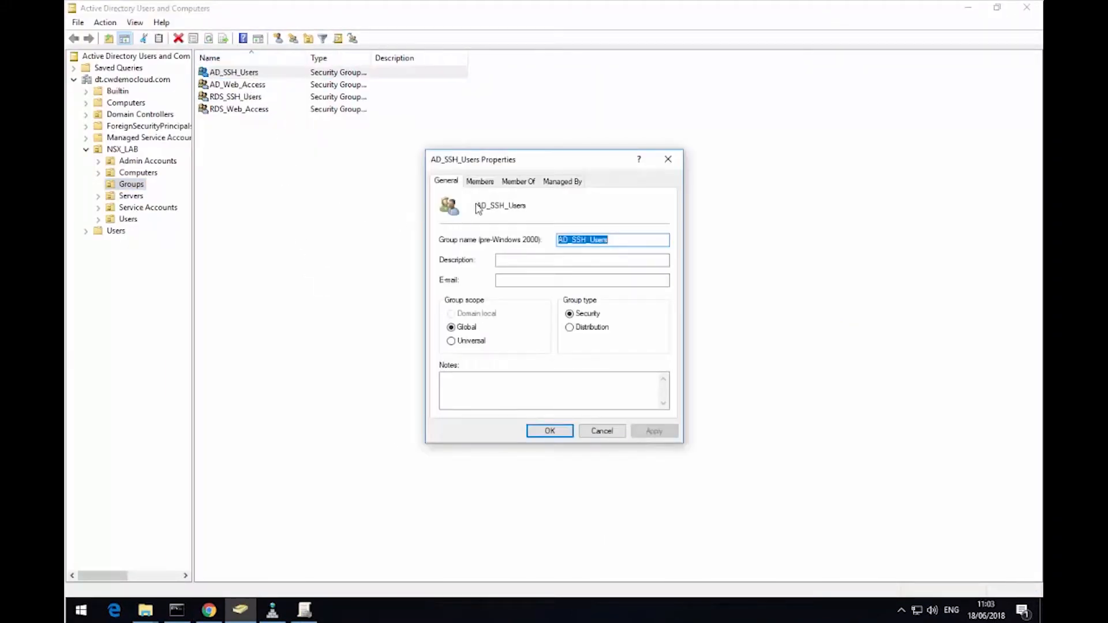
left_click(480, 181)
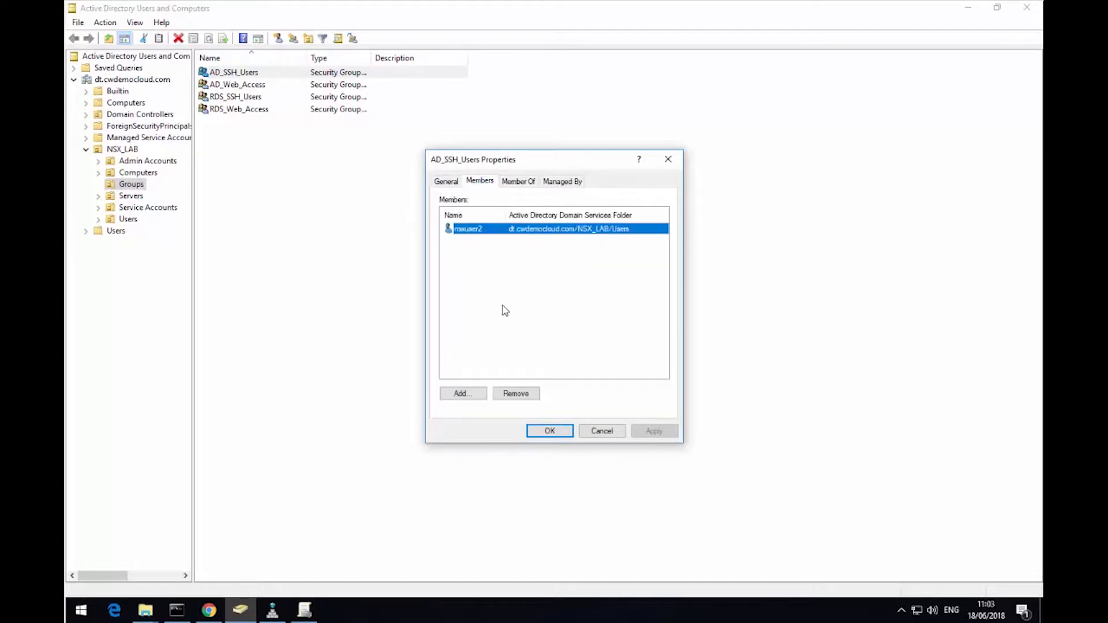
left_click(550, 431)
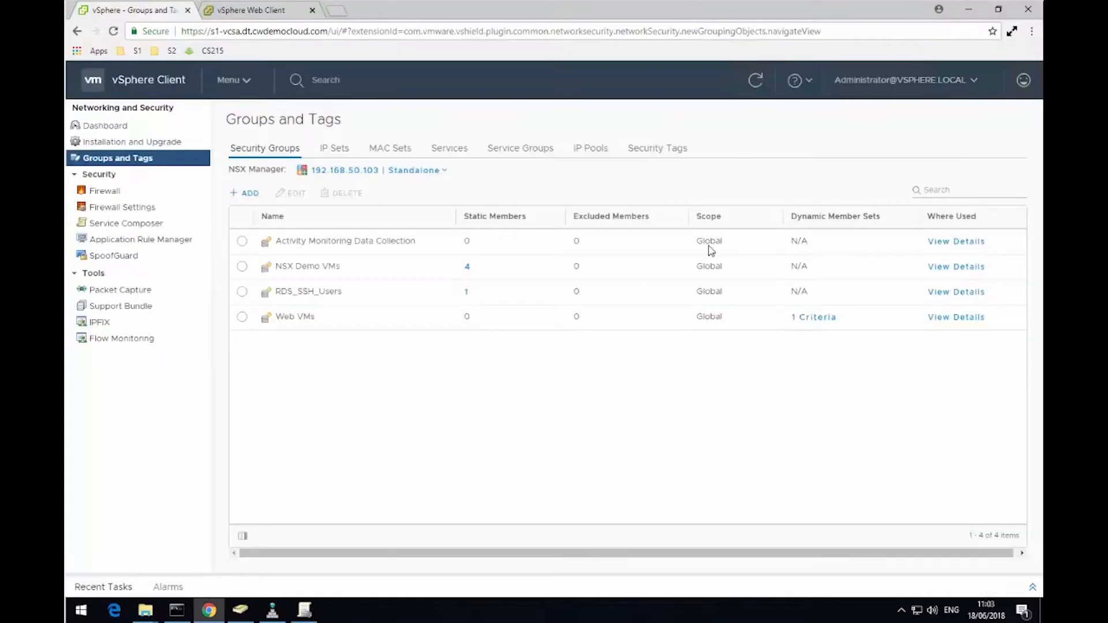
Create a group named 'AD allow SSH' and skip dynamic membership criteria.
left_click(242, 192)
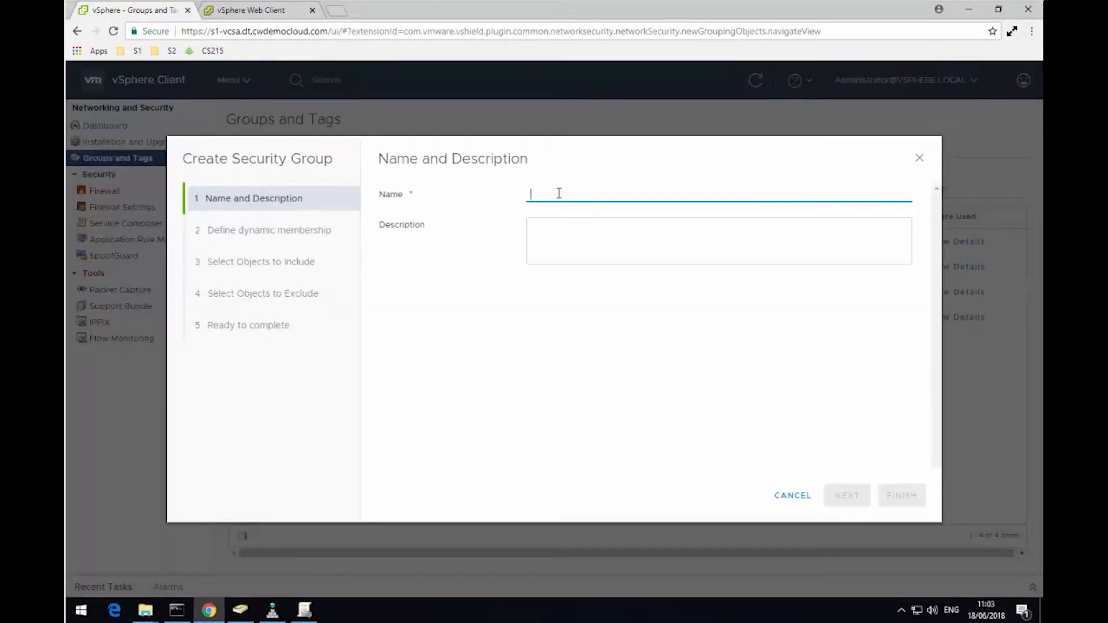
type("AD allow SSH")
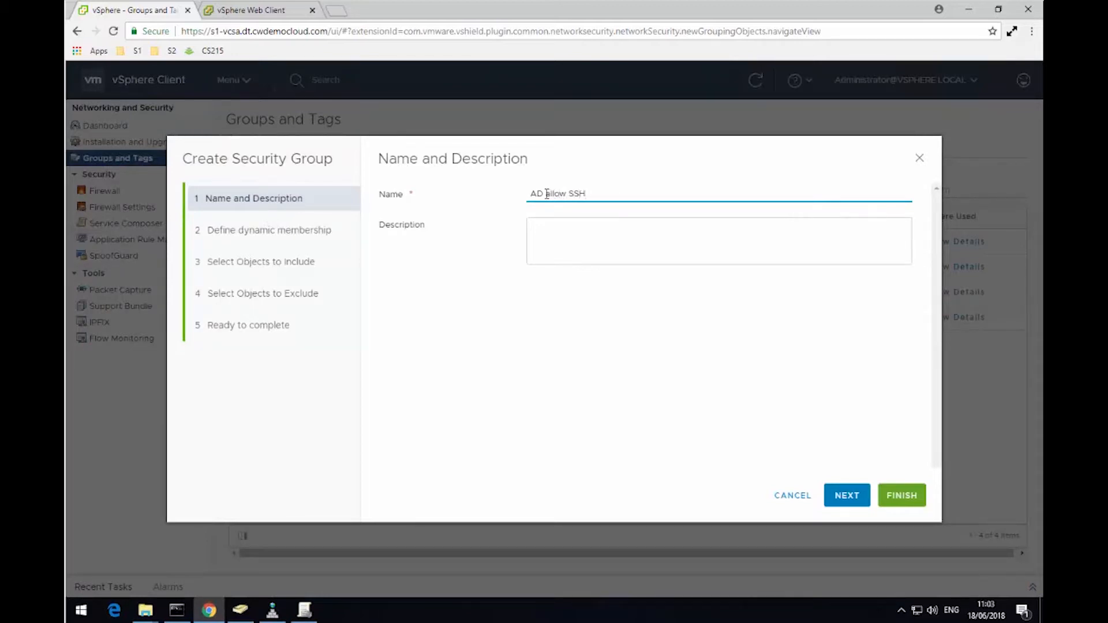
left_click(847, 496)
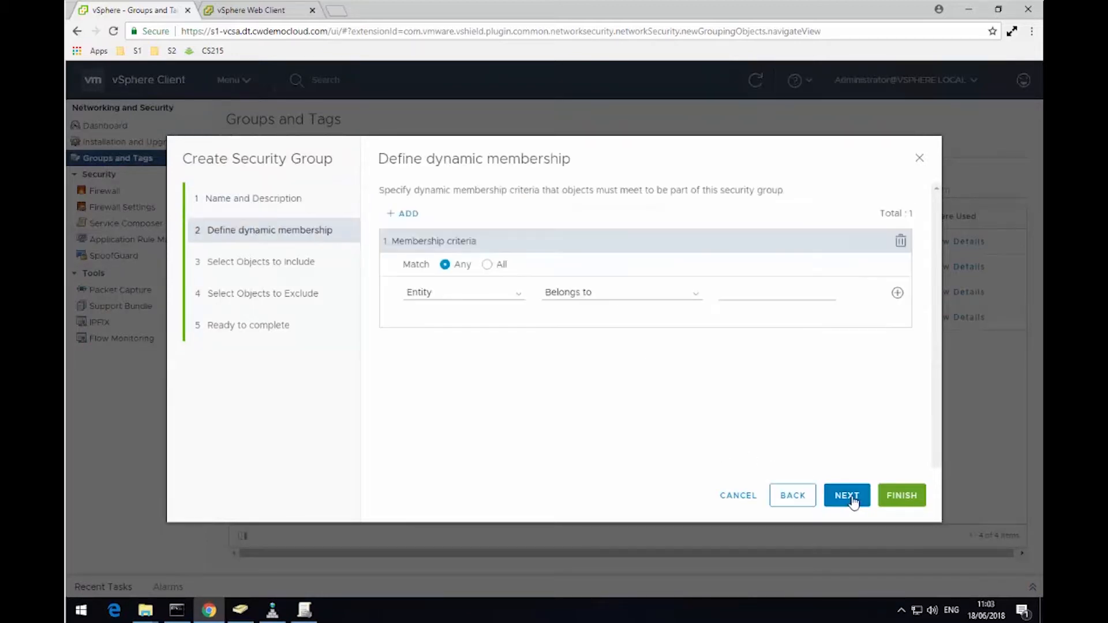
left_click(847, 495)
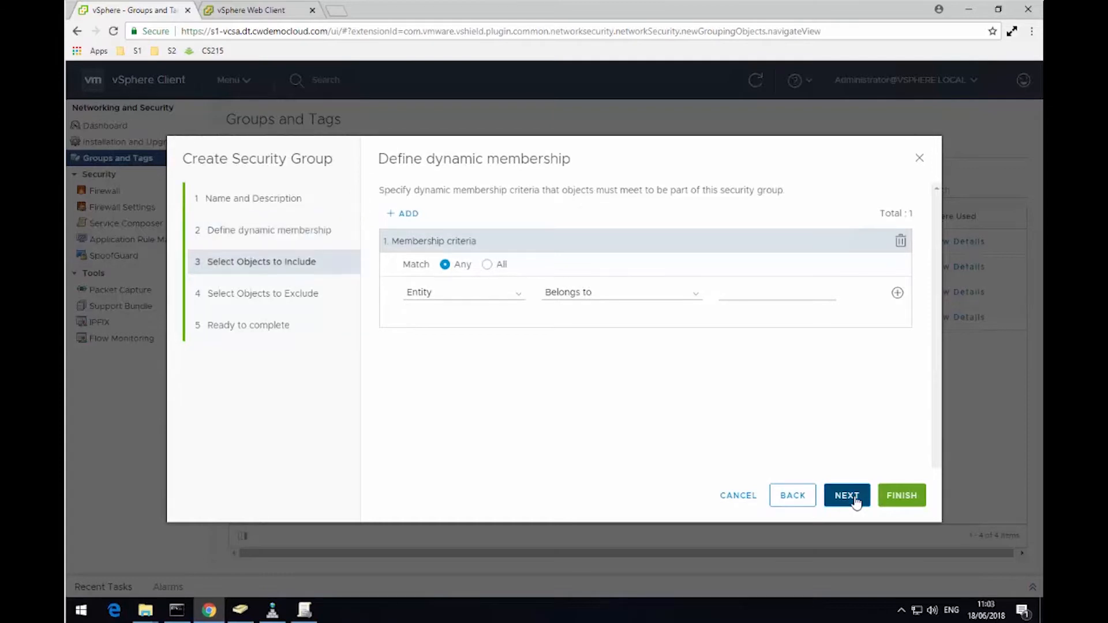
Include the AD_SSH_Users directory group as a static member and continue to exclusions.
left_click(848, 496)
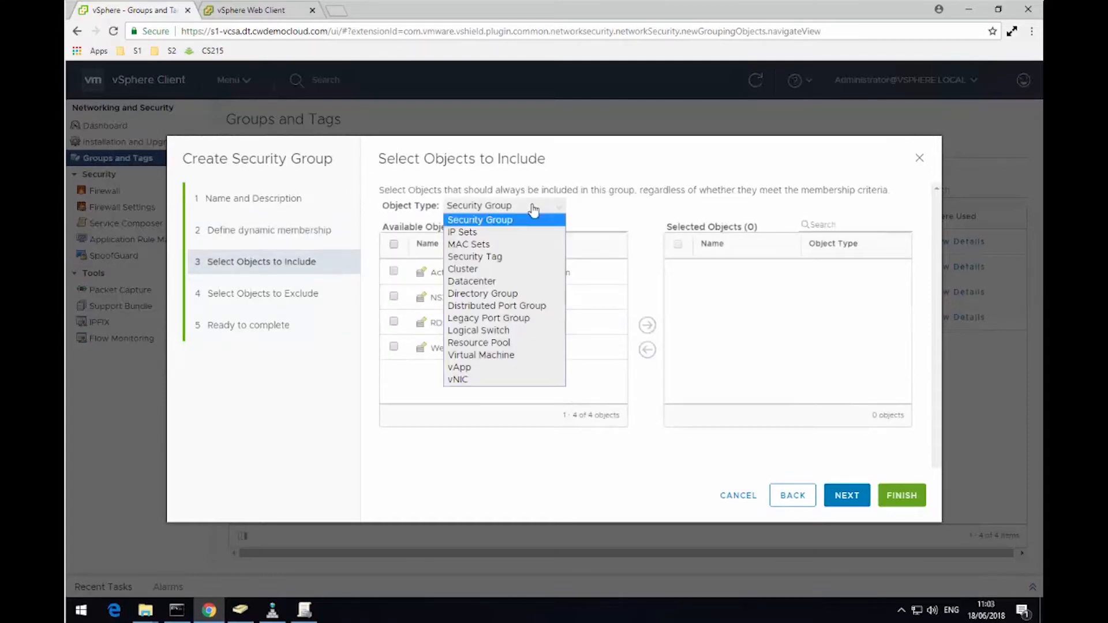
mouse_move(496, 295)
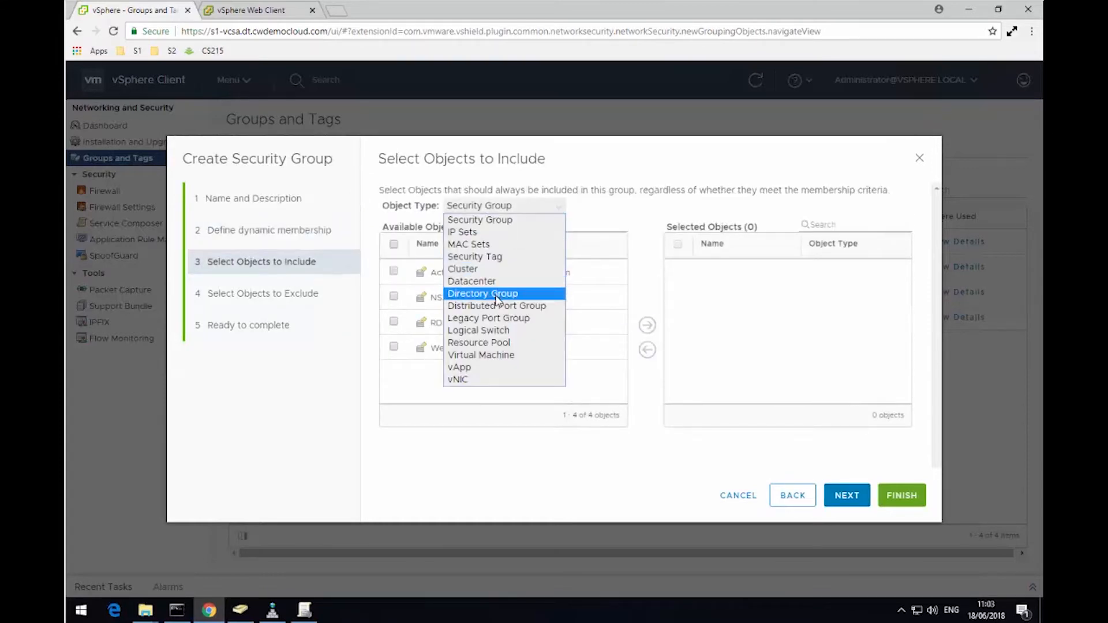
left_click(482, 295)
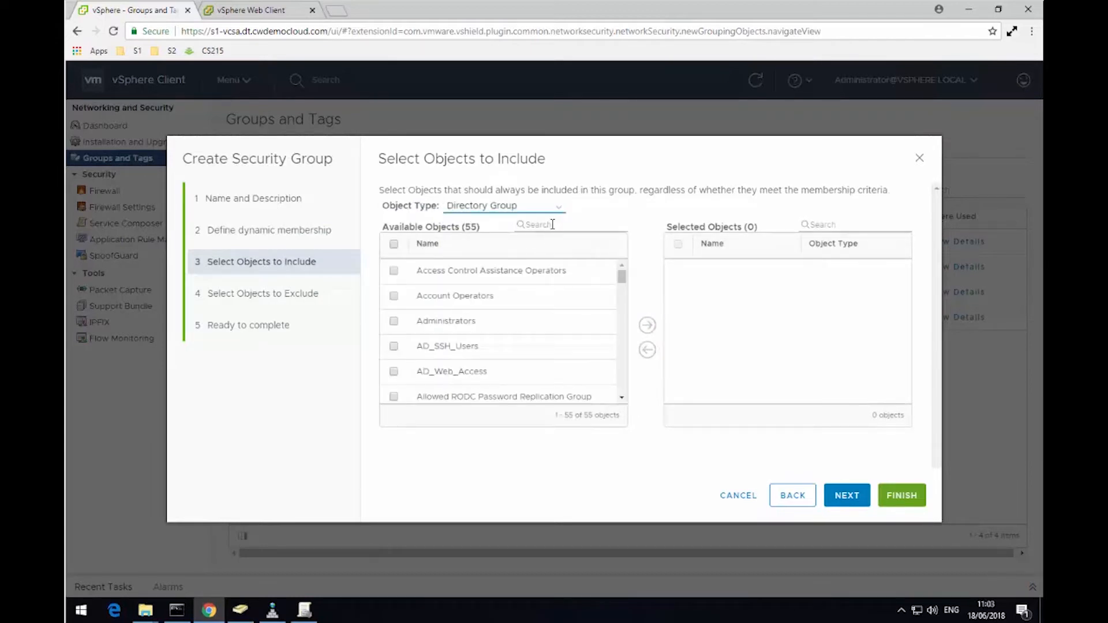
type("ad")
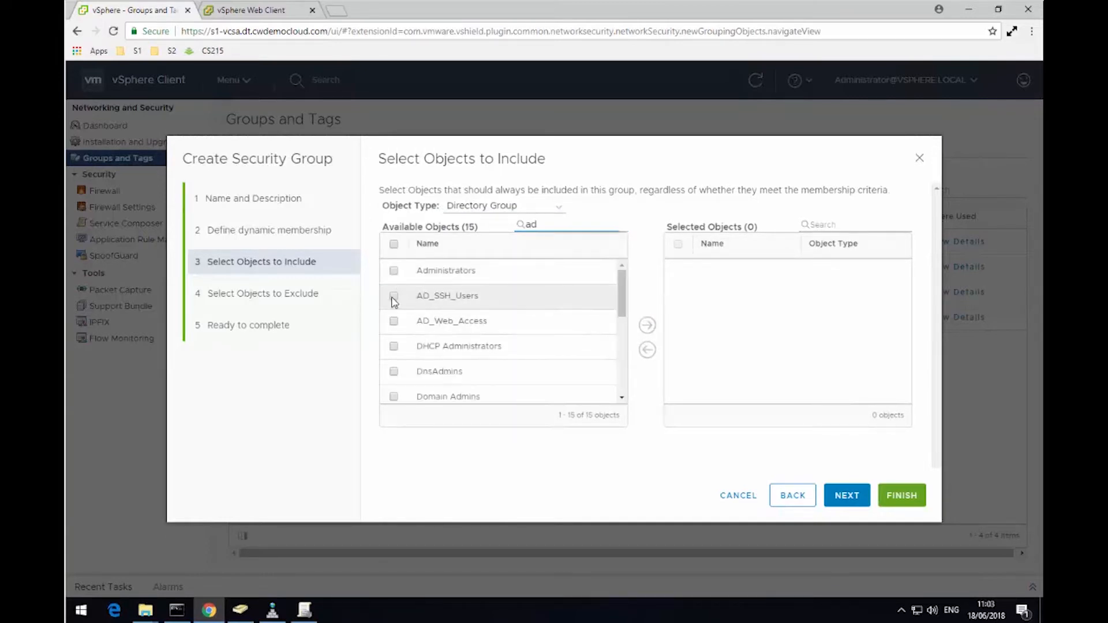
left_click(647, 325)
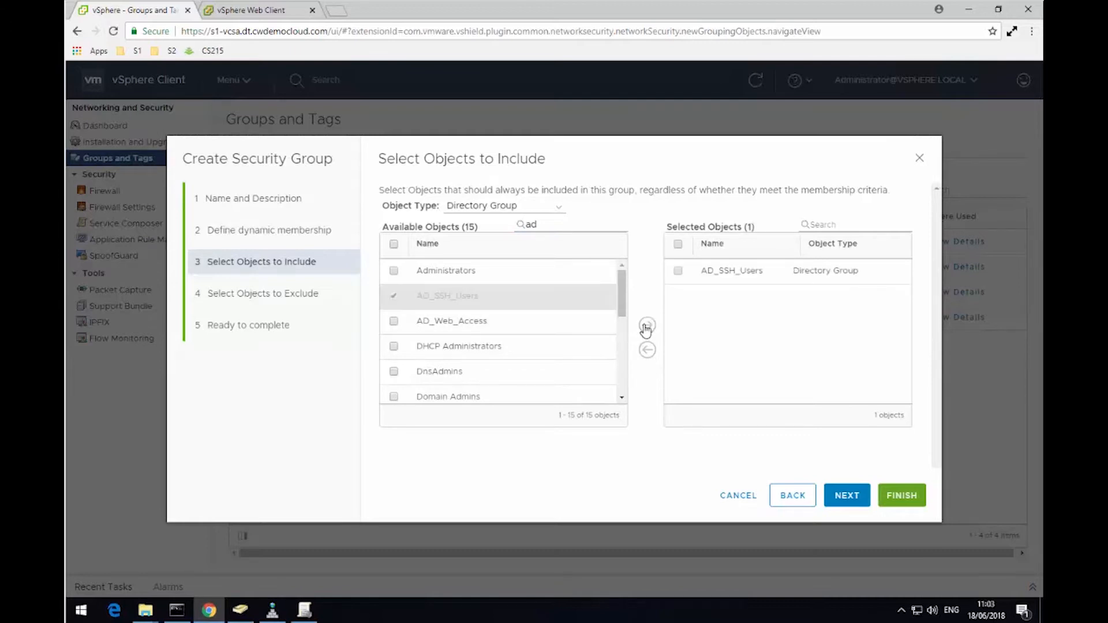
left_click(847, 495)
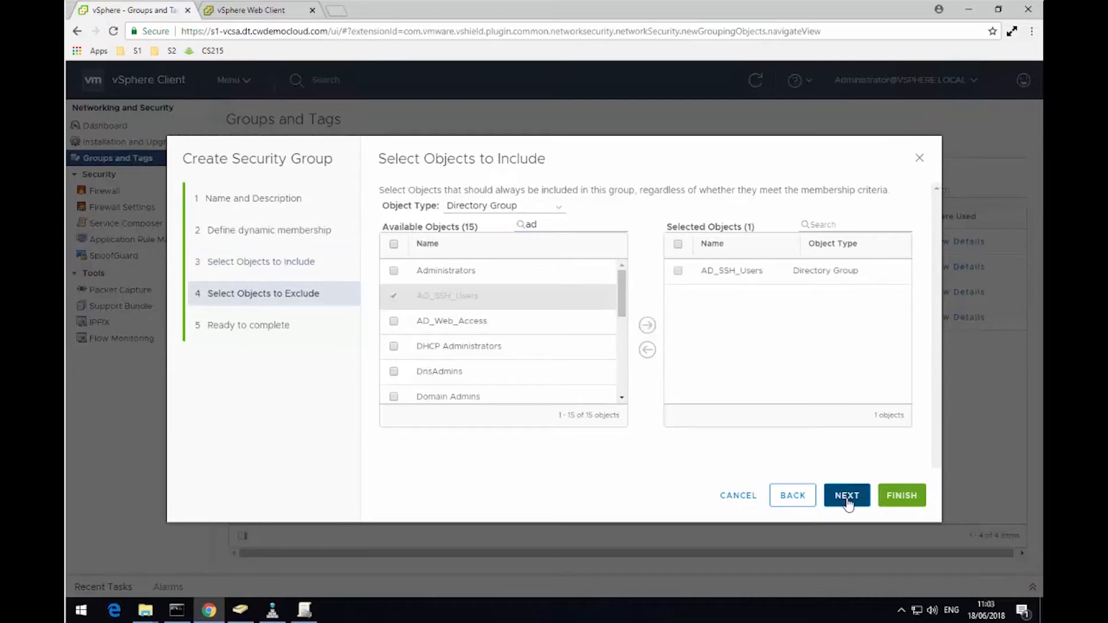
left_click(847, 495)
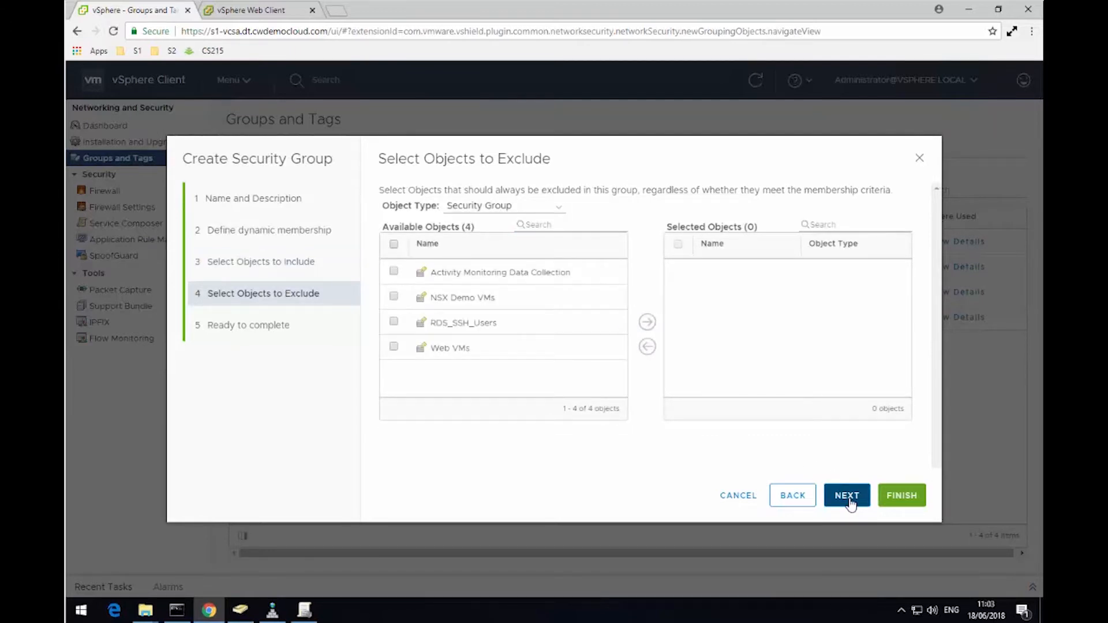
Review the included objects and finish creating 'AD allow SSH' with one static member.
left_click(847, 495)
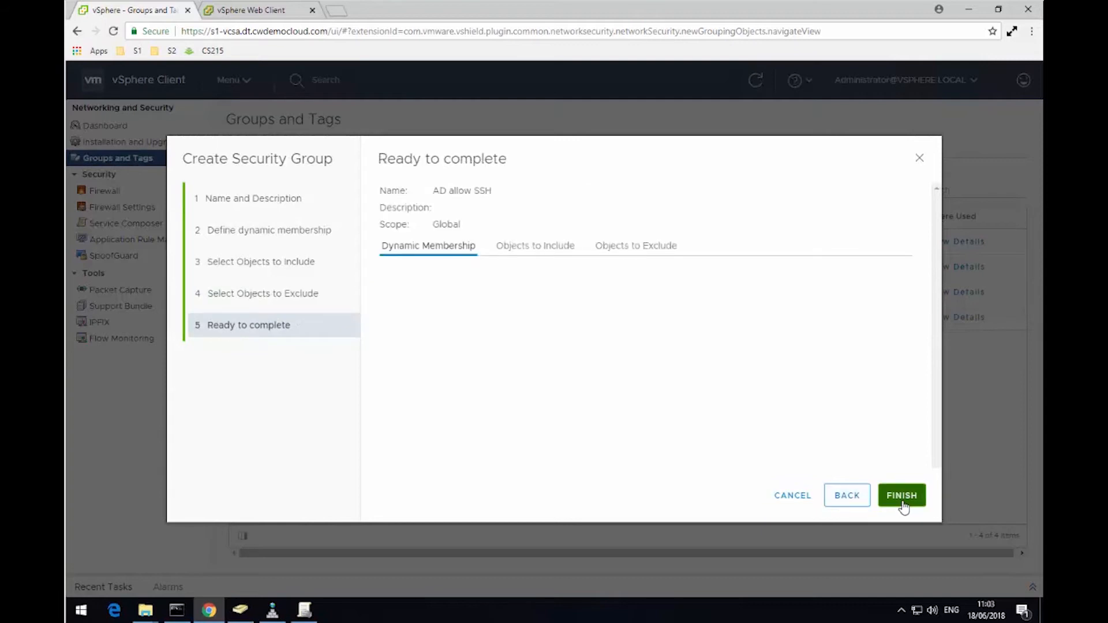
left_click(535, 245)
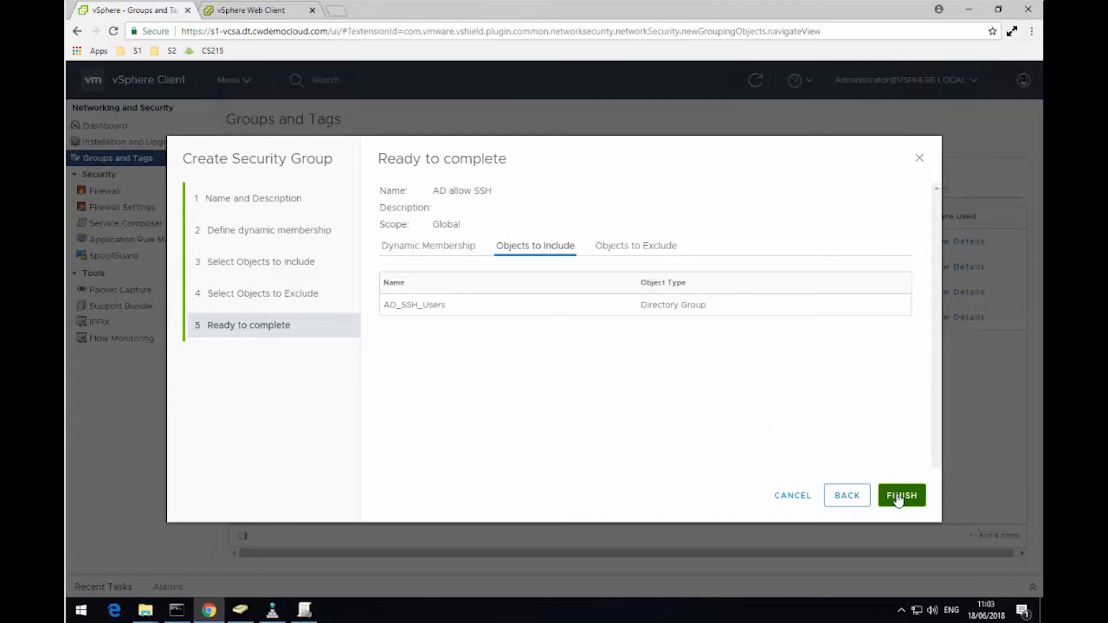
left_click(902, 496)
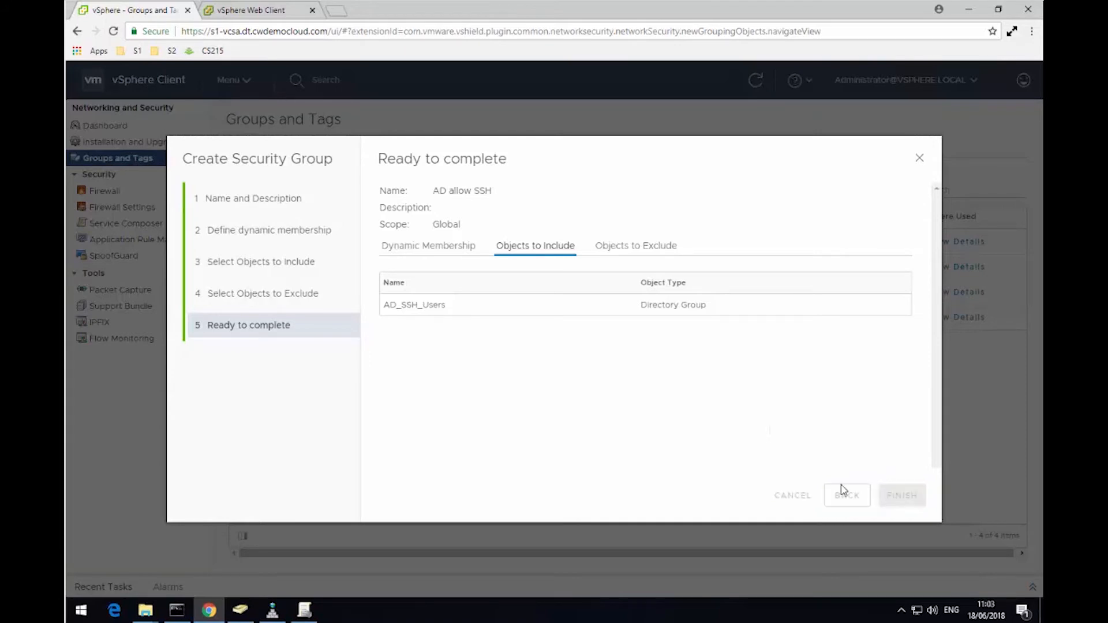
left_click(901, 494)
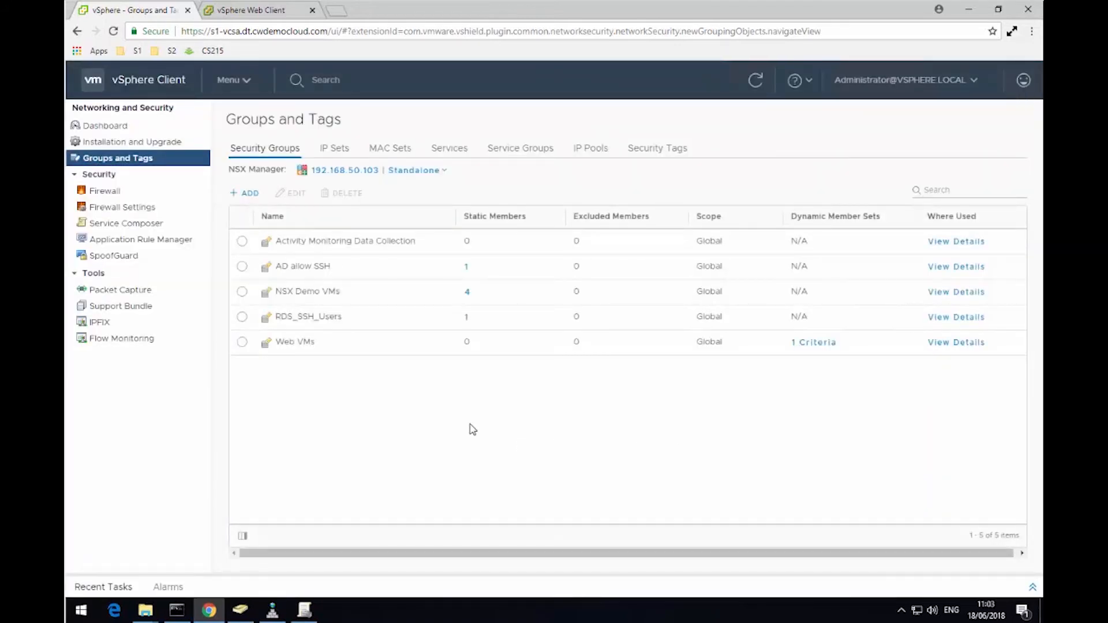
mouse_move(337, 395)
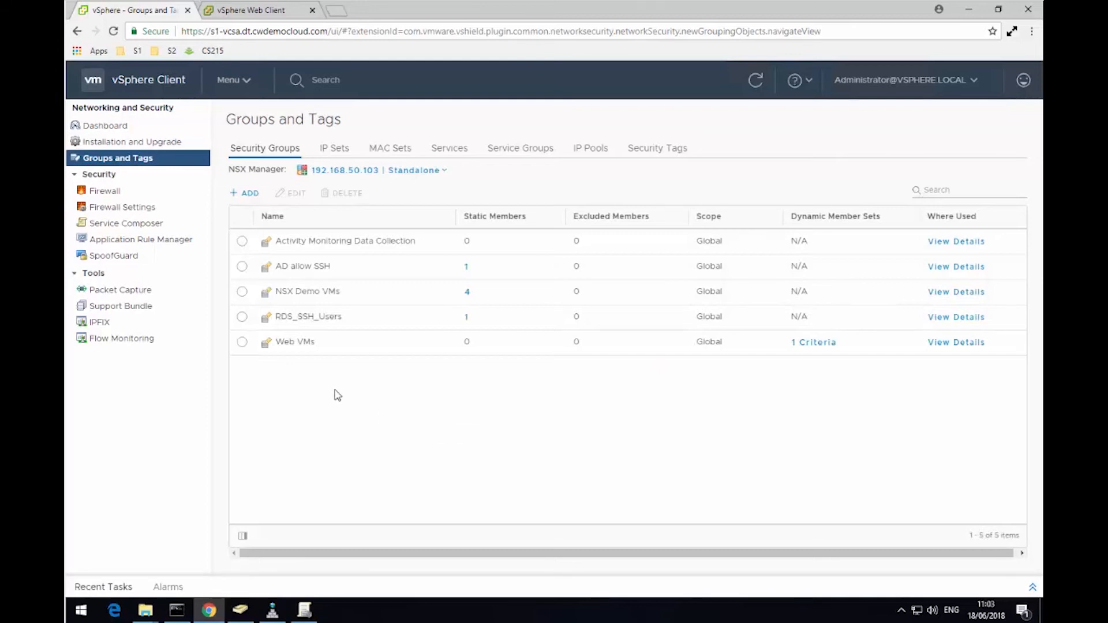